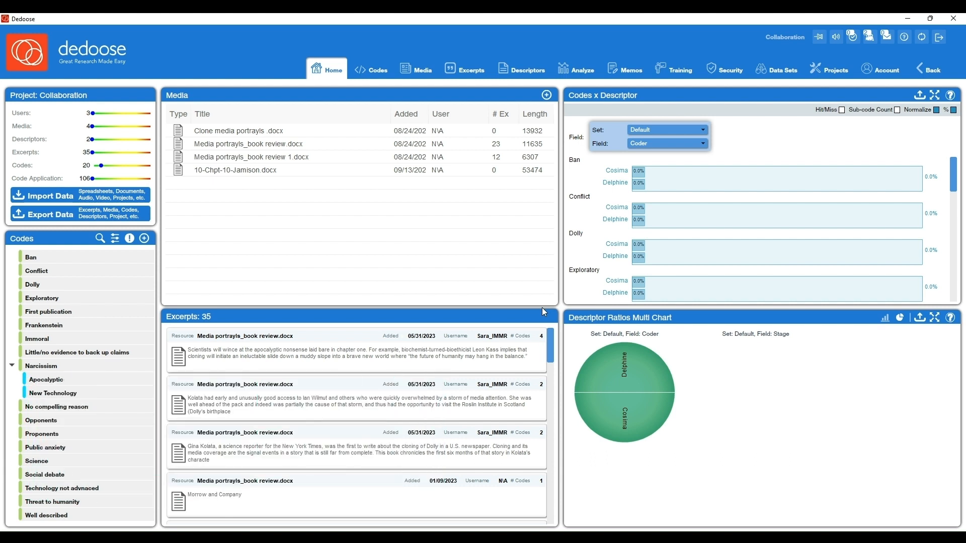
pyautogui.moveTo(92, 109)
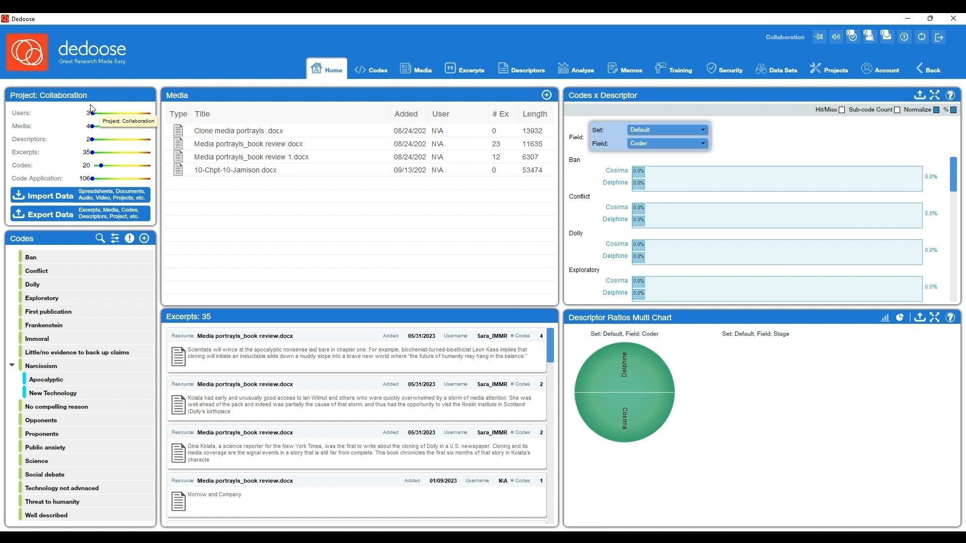
pyautogui.moveTo(805, 86)
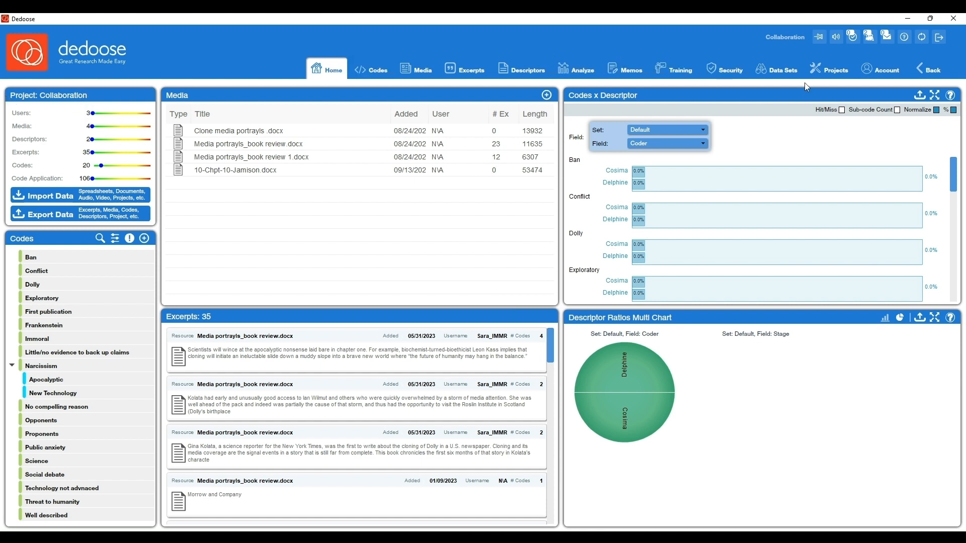
# Load the Collaboration project and show its active users and security groups.
pyautogui.click(828, 69)
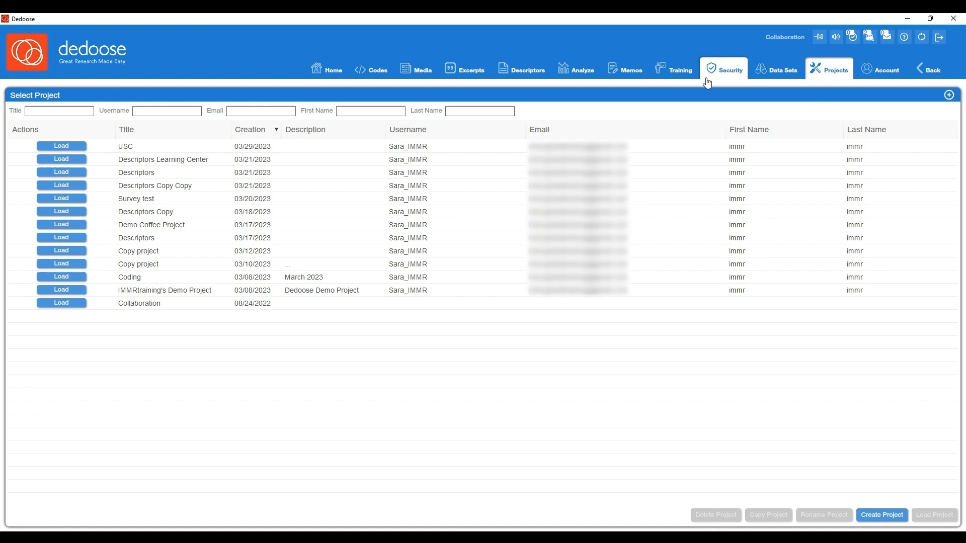
pyautogui.click(139, 303)
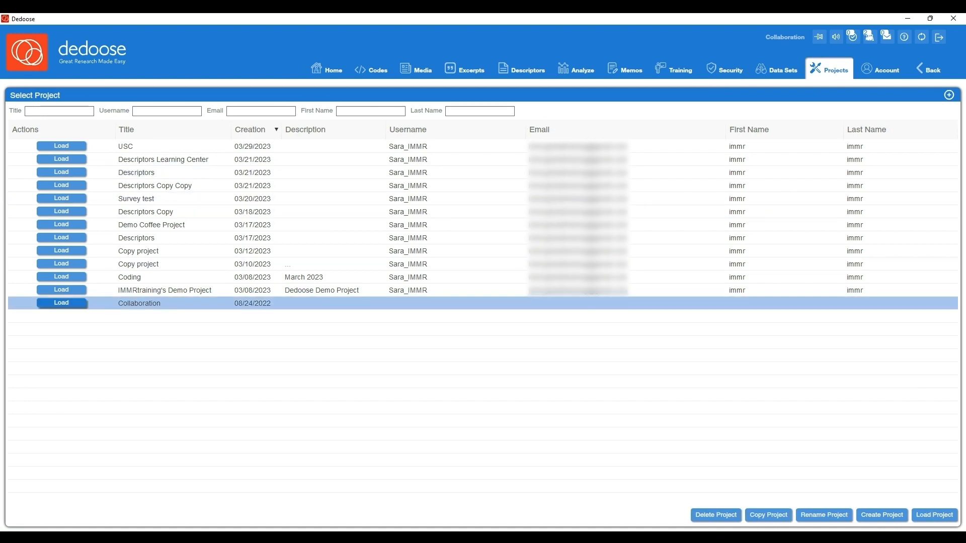
pyautogui.click(61, 302)
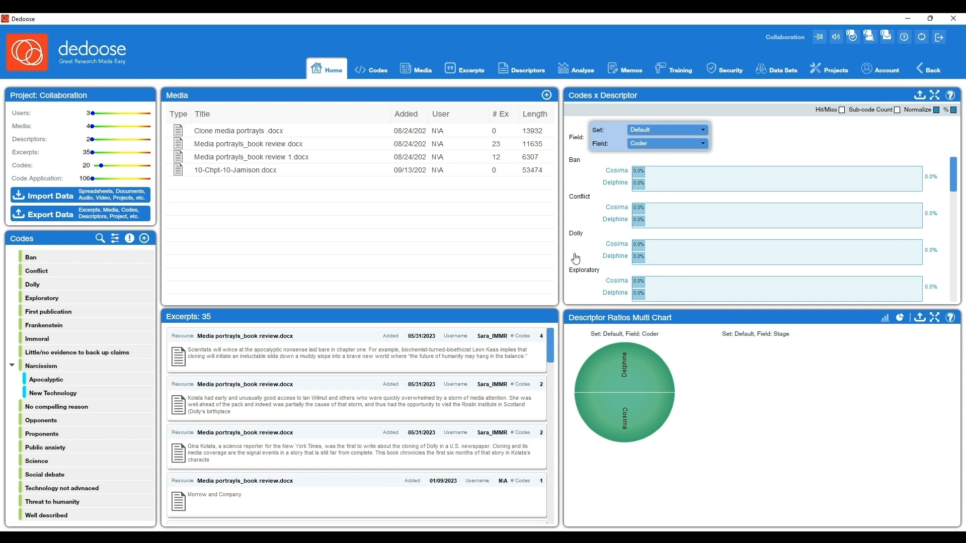
pyautogui.click(726, 69)
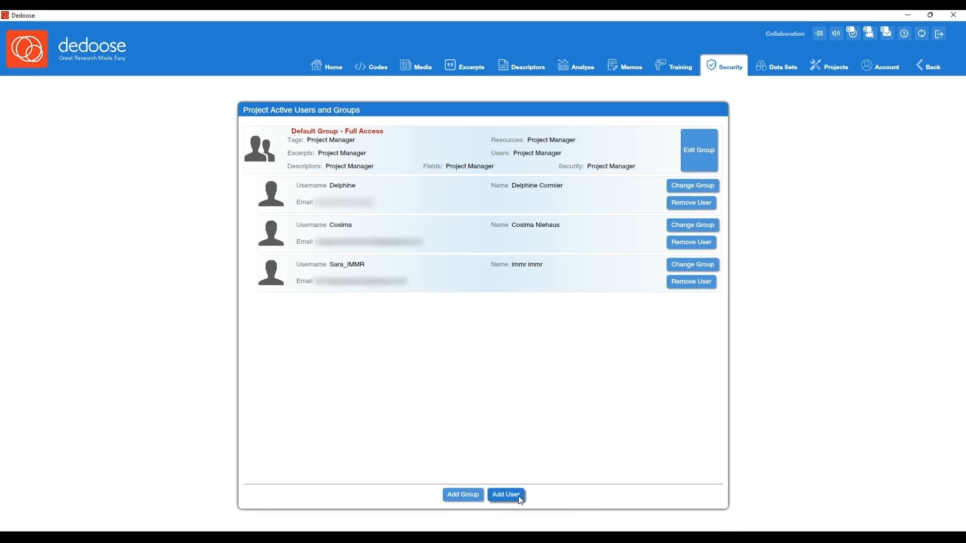
pyautogui.moveTo(792, 331)
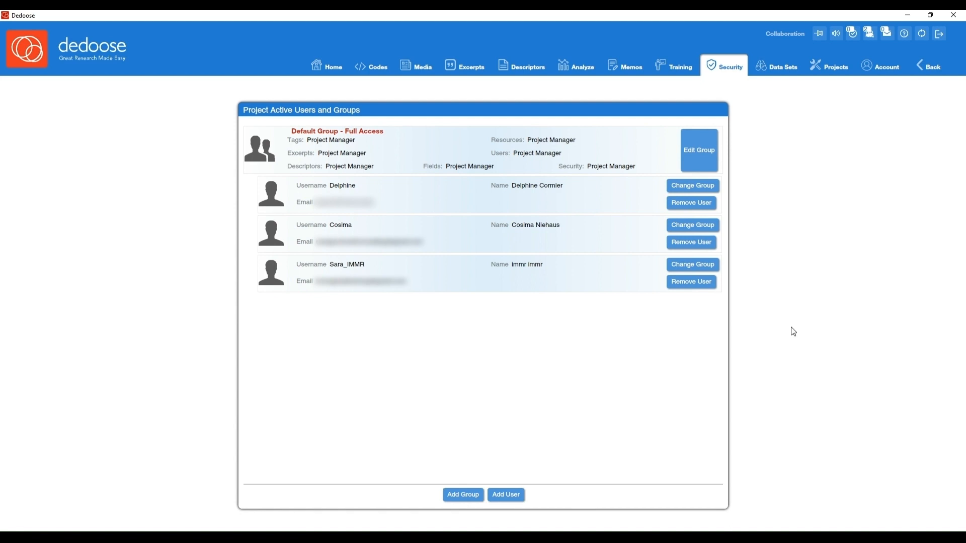
pyautogui.moveTo(373, 179)
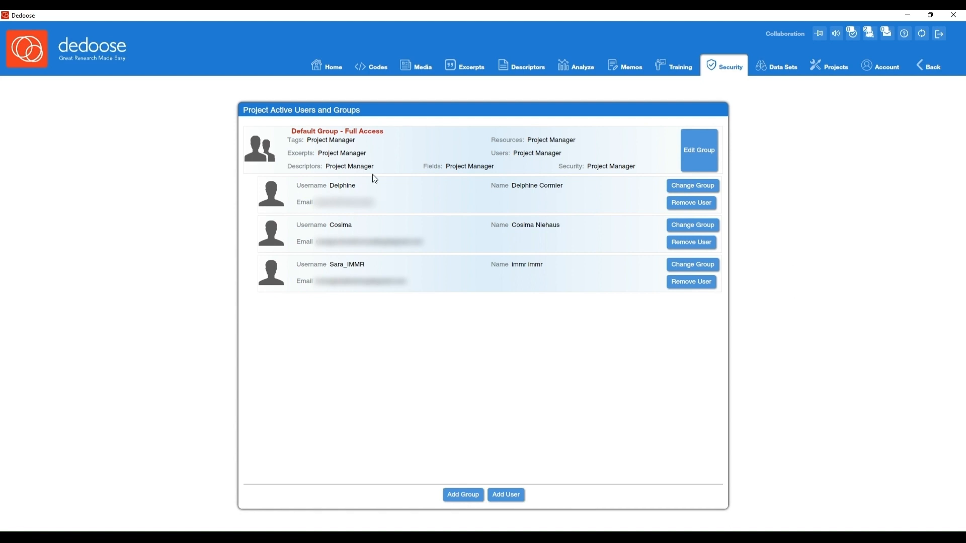
pyautogui.moveTo(817, 279)
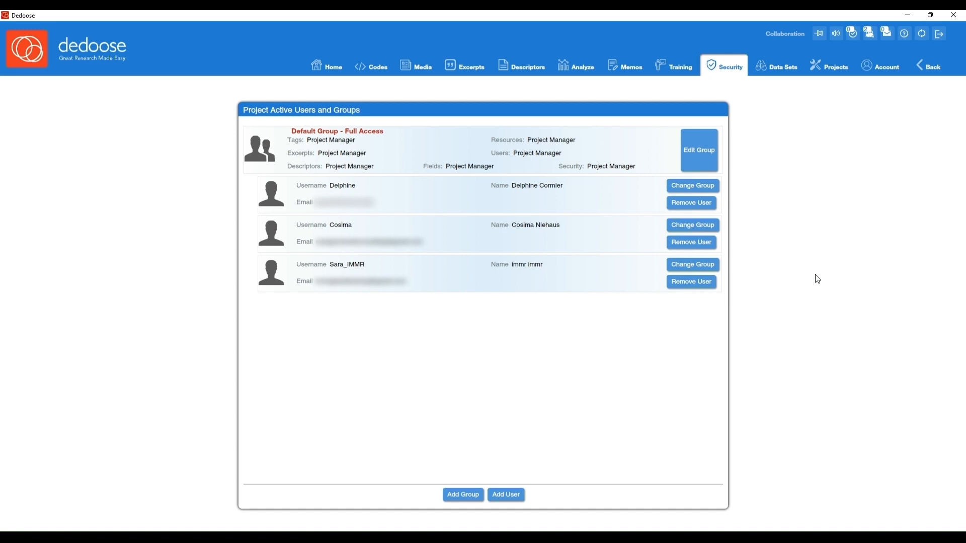
pyautogui.moveTo(602, 404)
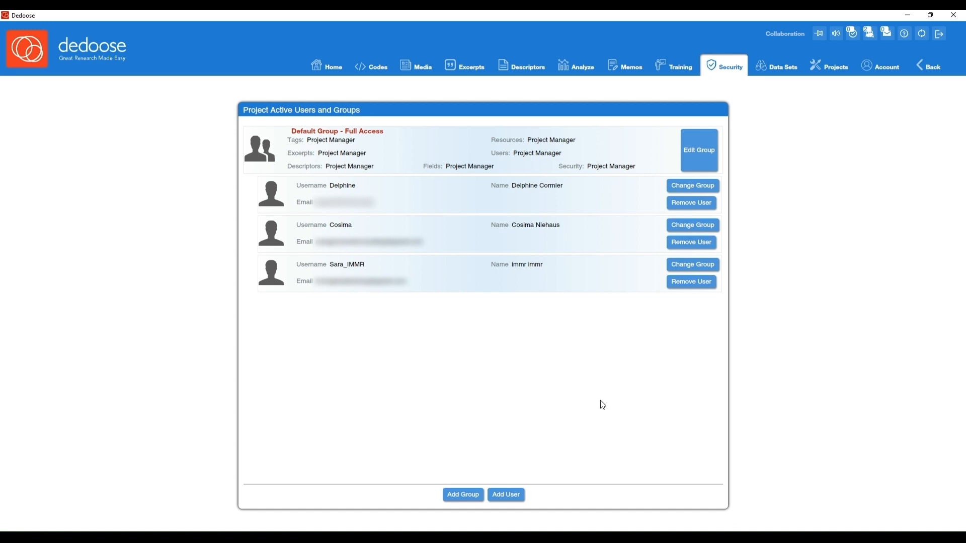
pyautogui.moveTo(579, 418)
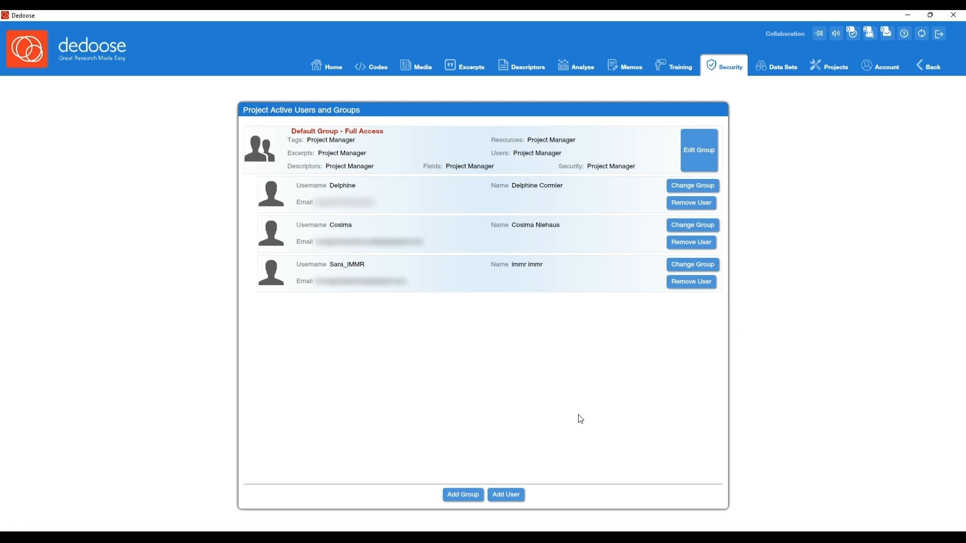
pyautogui.moveTo(577, 425)
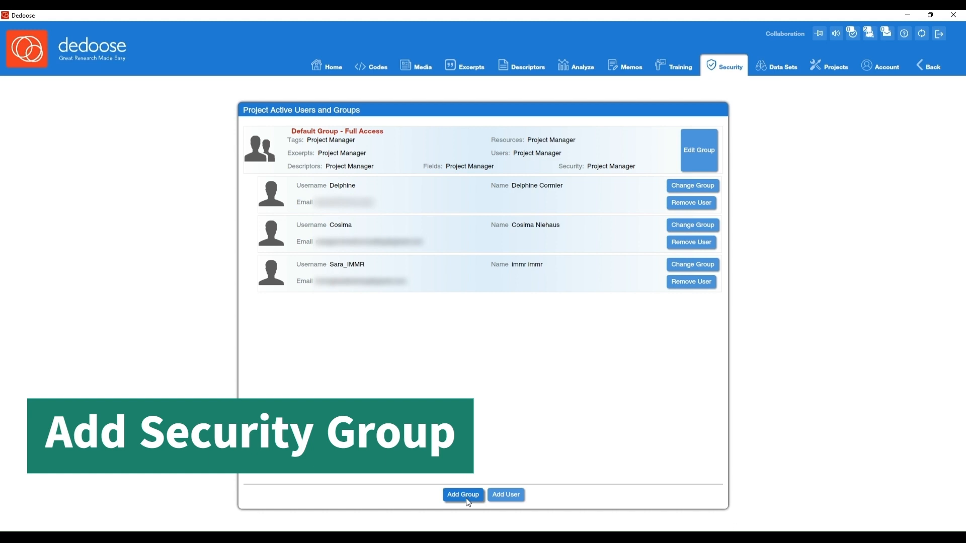
# Add a security group titled 'Guest only' with Guest Access permissions.
pyautogui.click(463, 493)
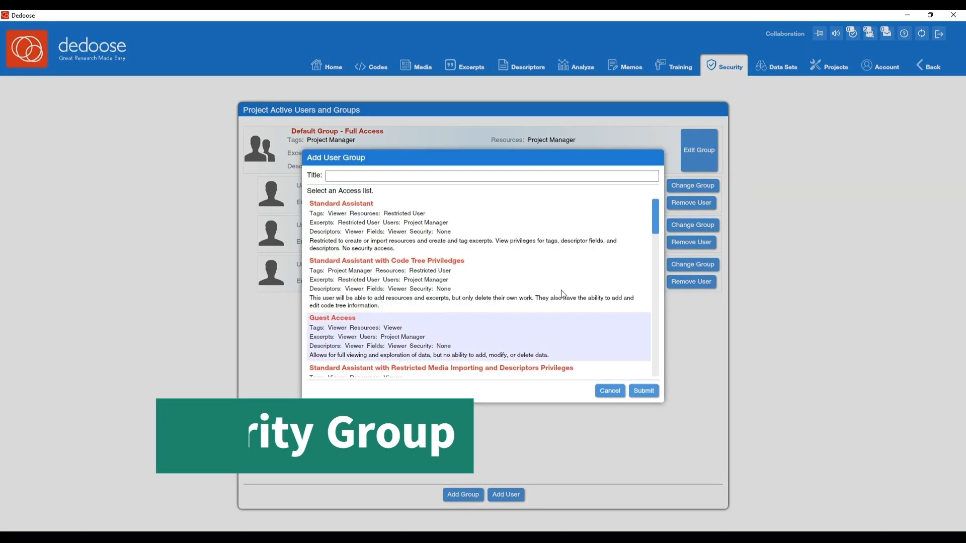
pyautogui.moveTo(583, 347)
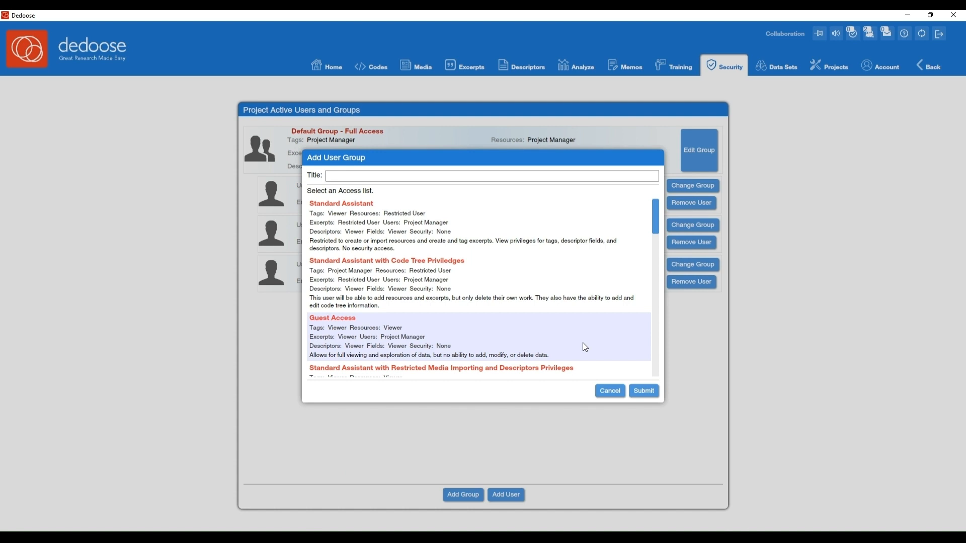
pyautogui.scroll(-3)
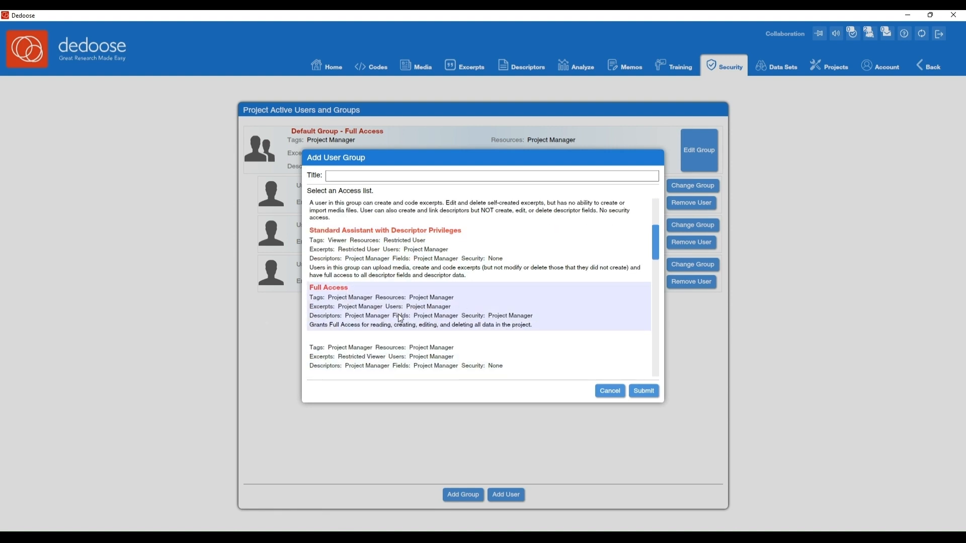
pyautogui.scroll(3)
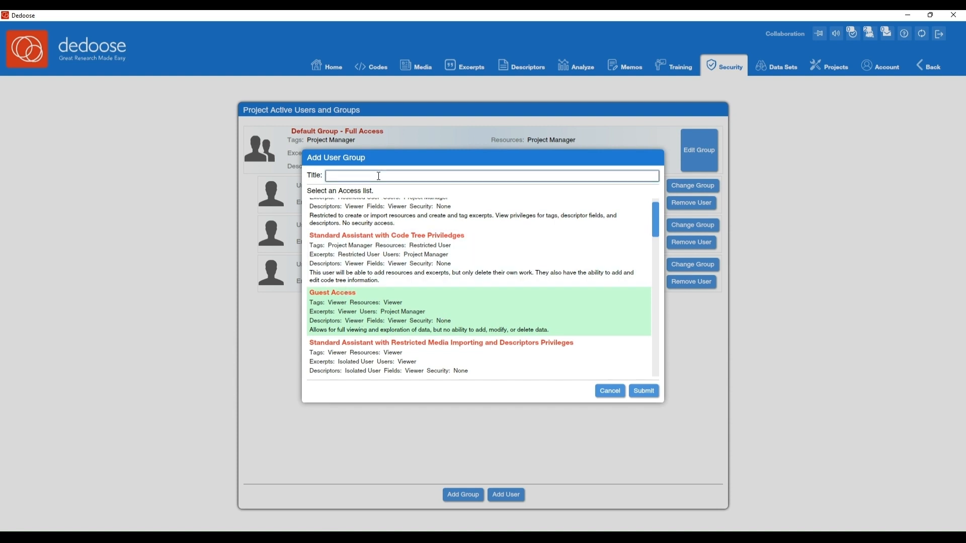
pyautogui.write('Guest only')
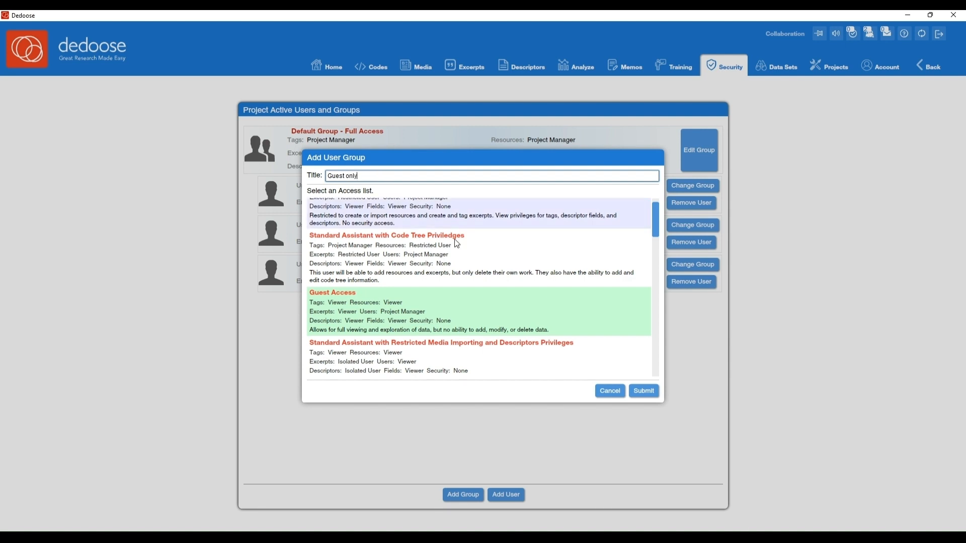
pyautogui.click(643, 390)
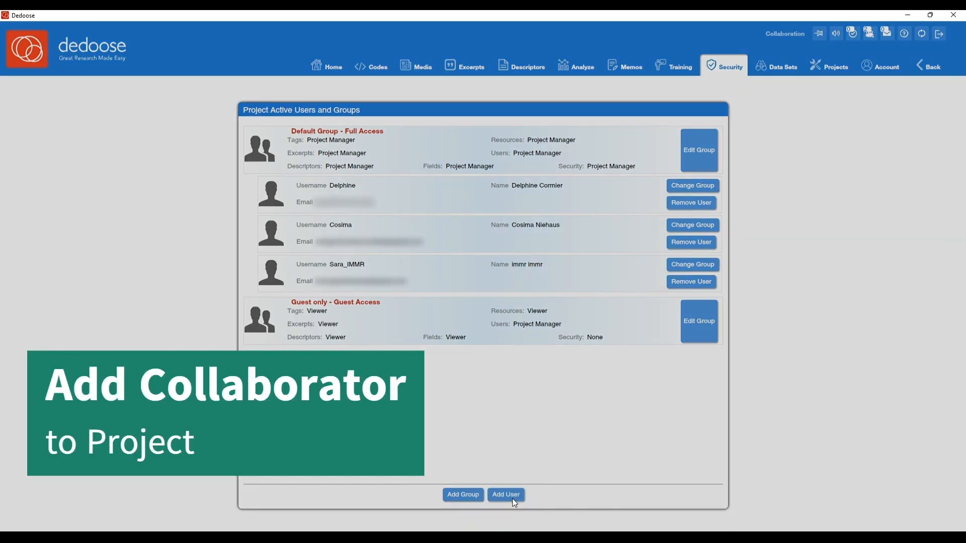
pyautogui.click(505, 494)
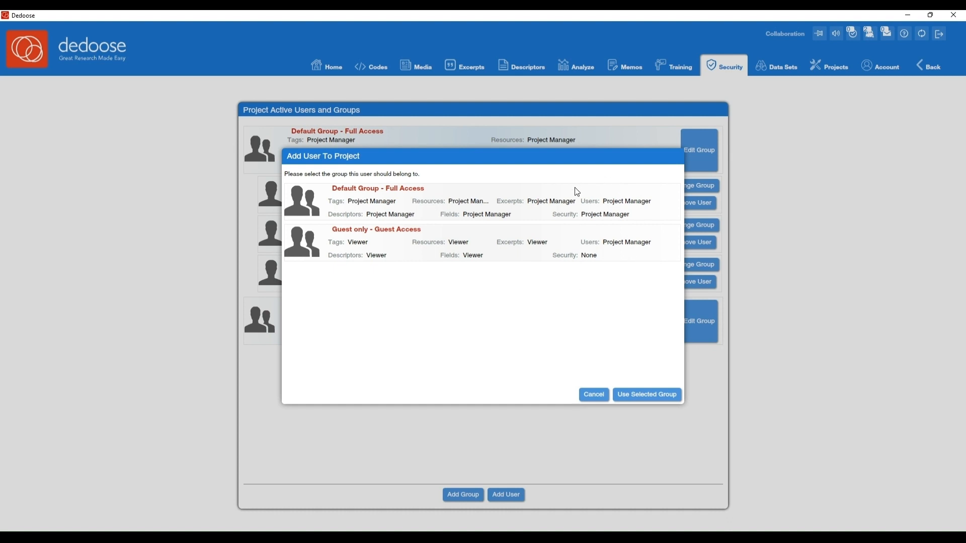
pyautogui.moveTo(552, 322)
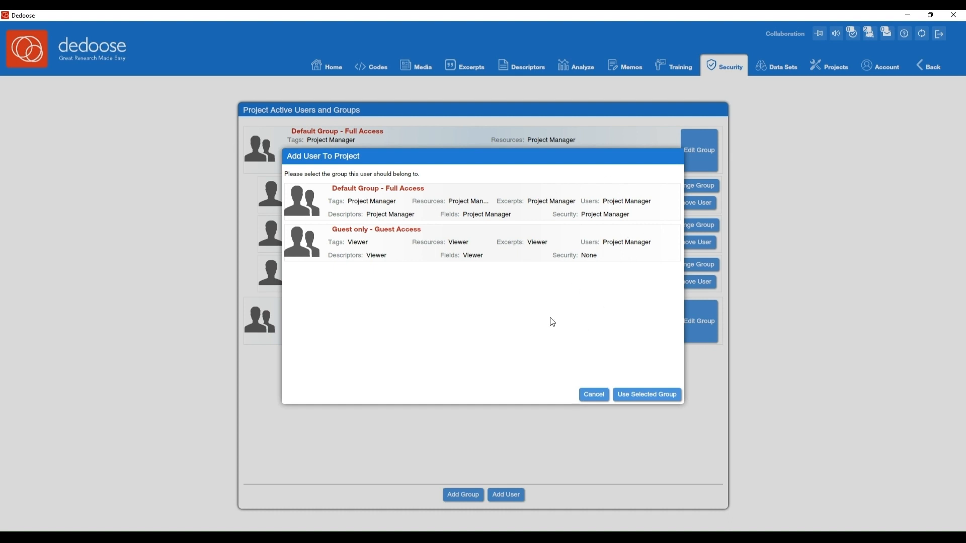
pyautogui.click(481, 242)
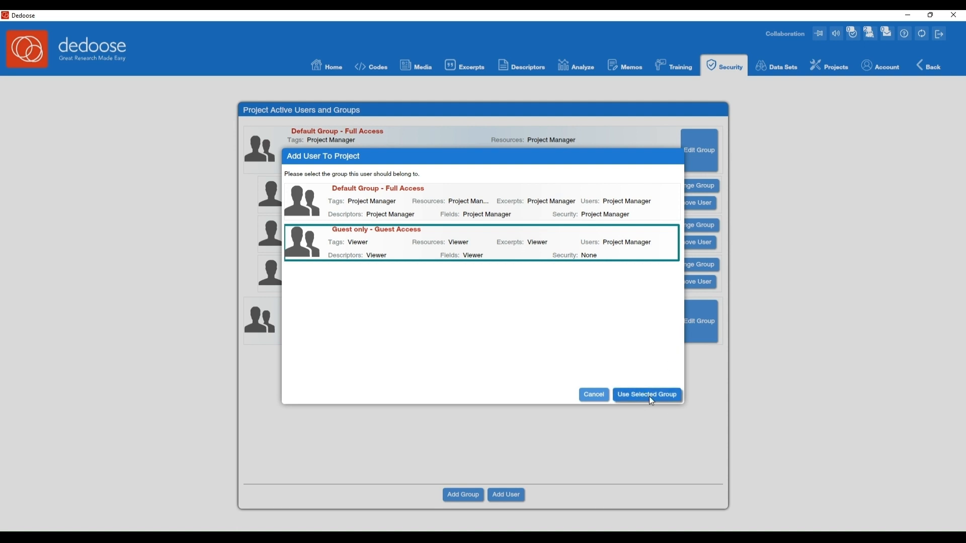
pyautogui.click(645, 394)
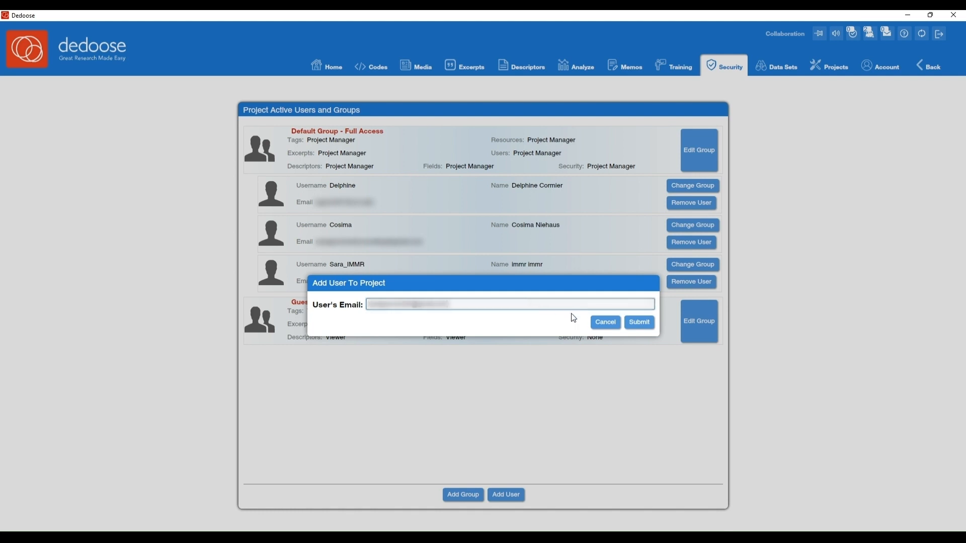
pyautogui.click(638, 322)
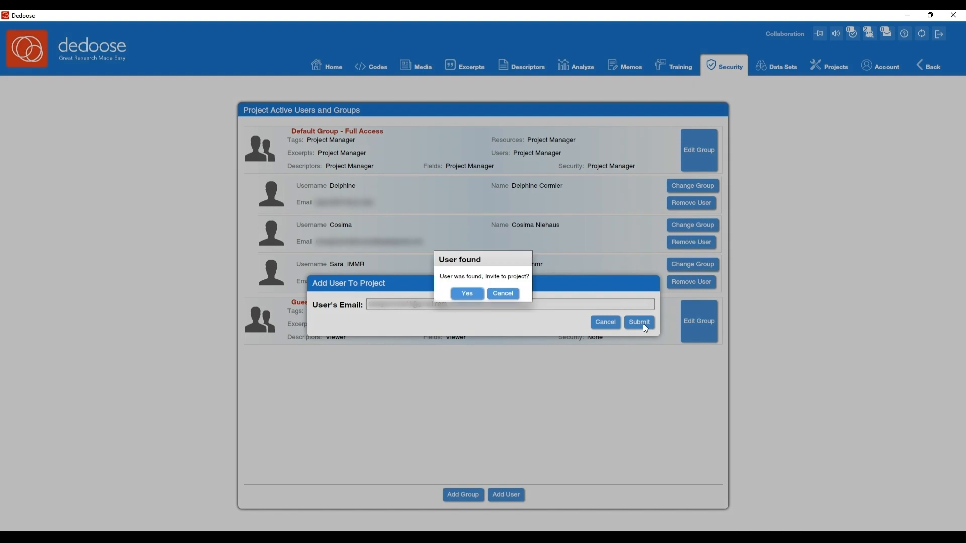
pyautogui.click(466, 293)
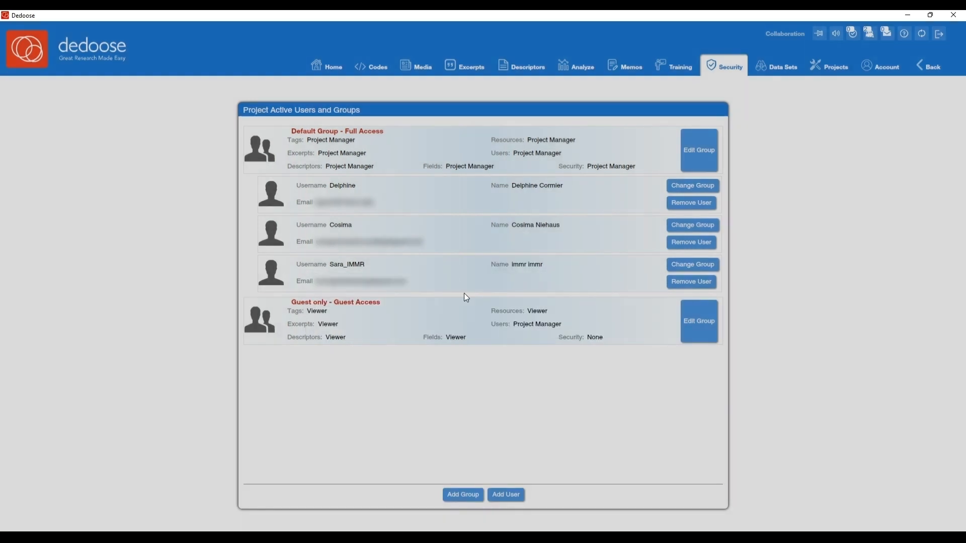
pyautogui.click(506, 494)
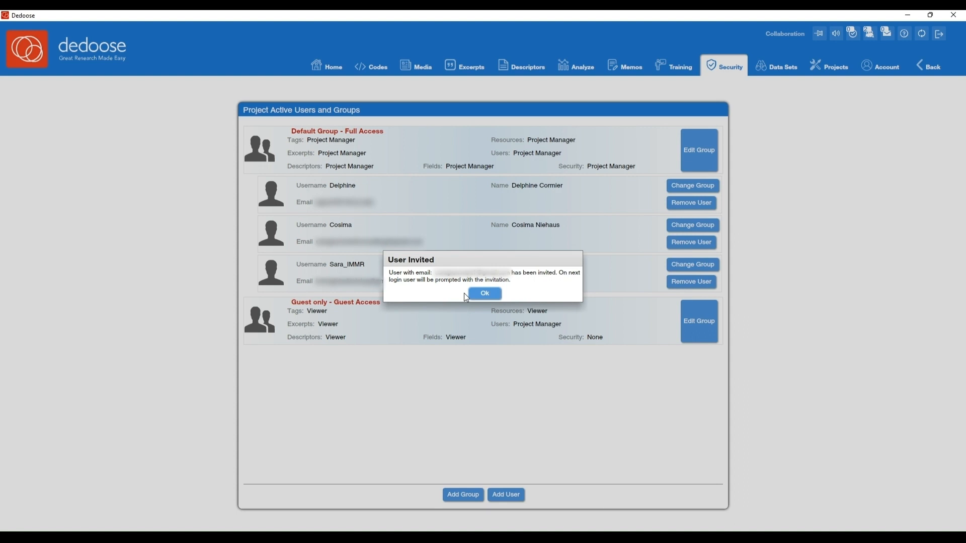
pyautogui.click(484, 293)
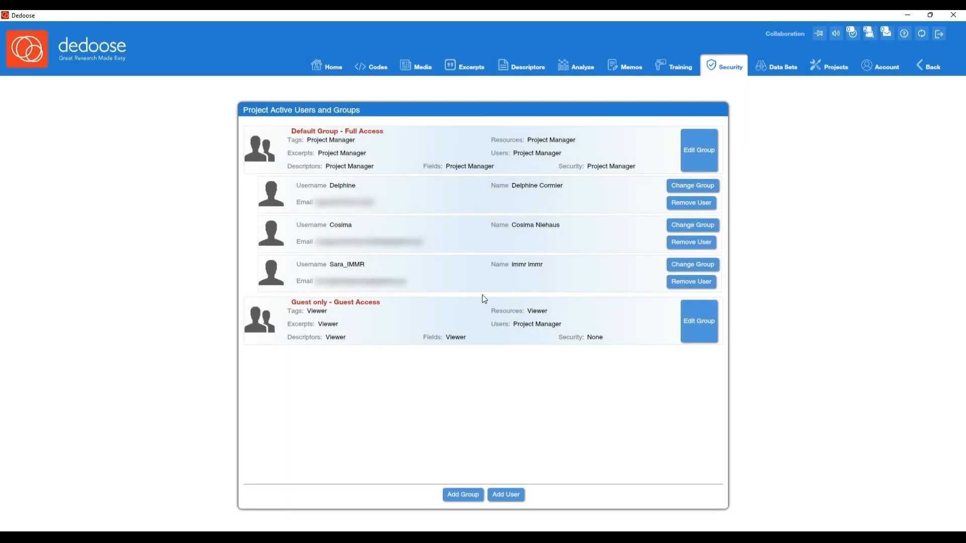
pyautogui.moveTo(523, 449)
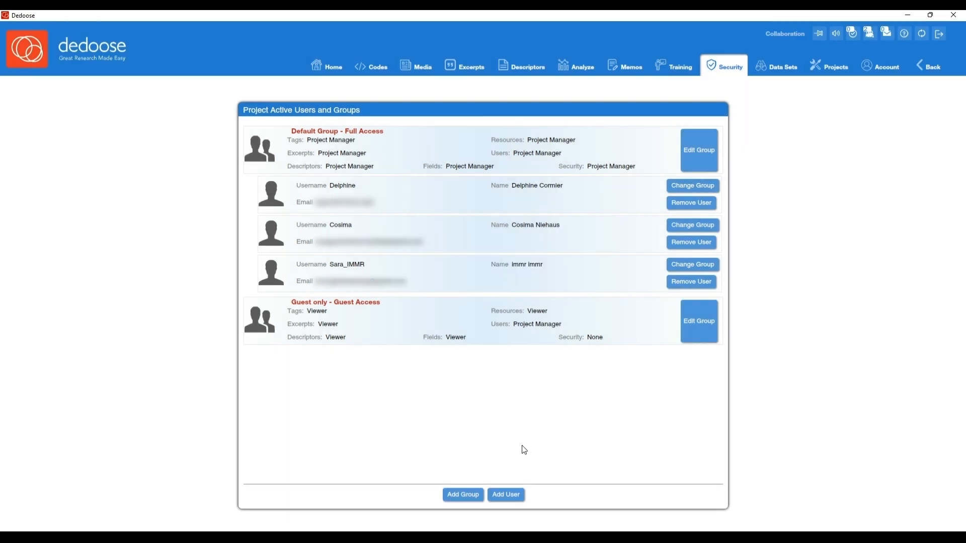
pyautogui.click(505, 494)
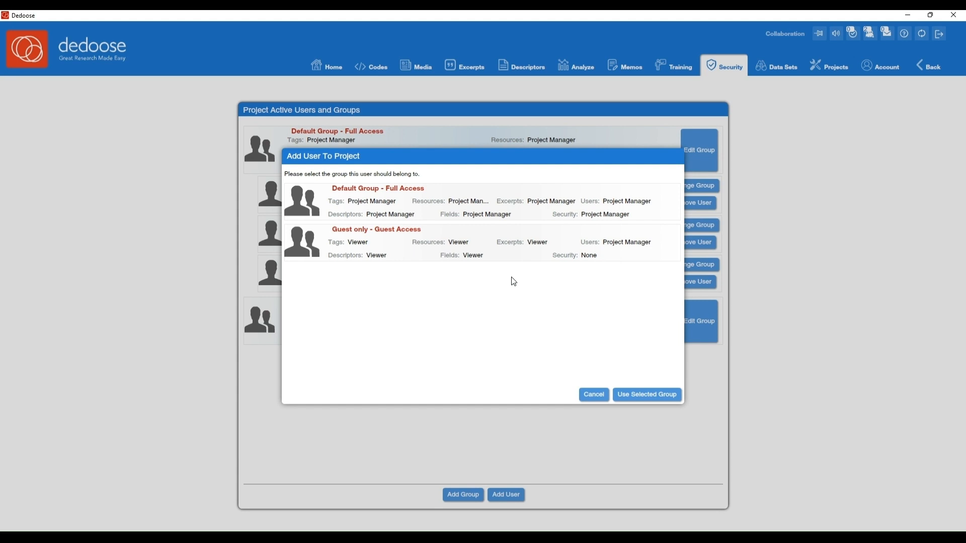
pyautogui.click(646, 394)
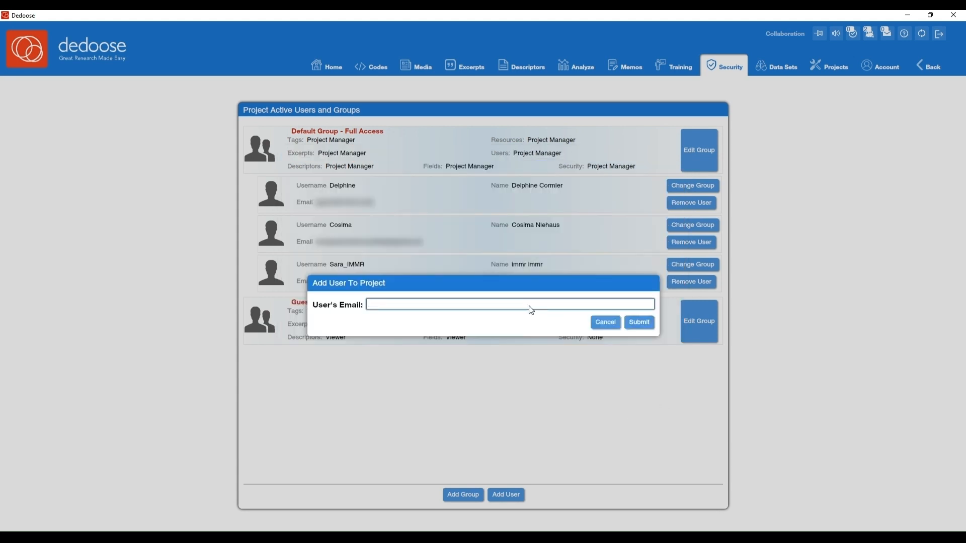
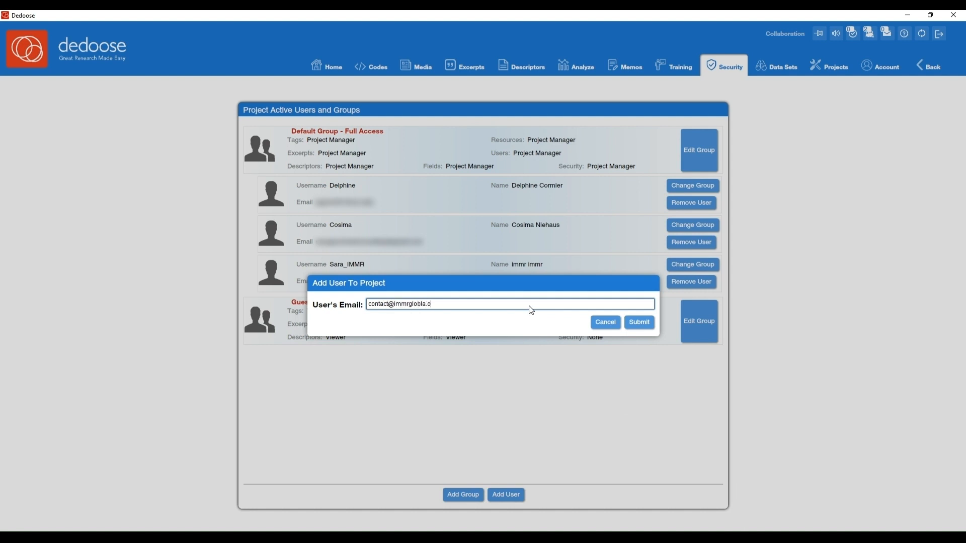
pyautogui.click(638, 322)
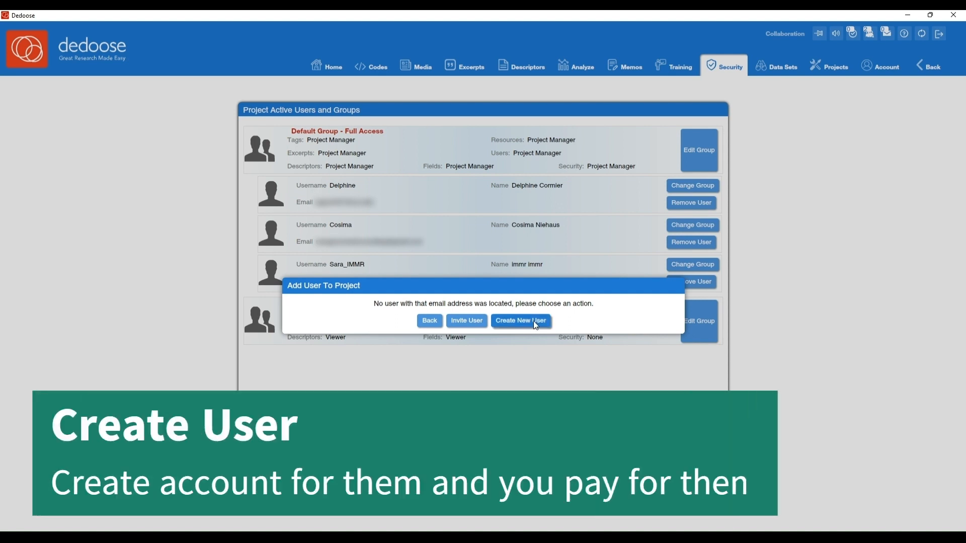
pyautogui.click(520, 320)
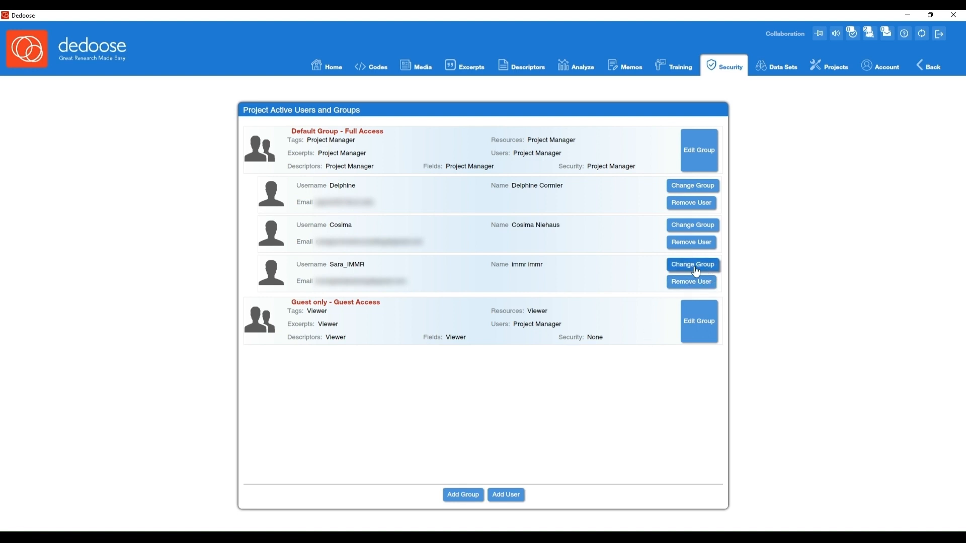
# Begin changing Sara_IMMR's security group, choosing Guest only - Guest Access.
pyautogui.click(692, 265)
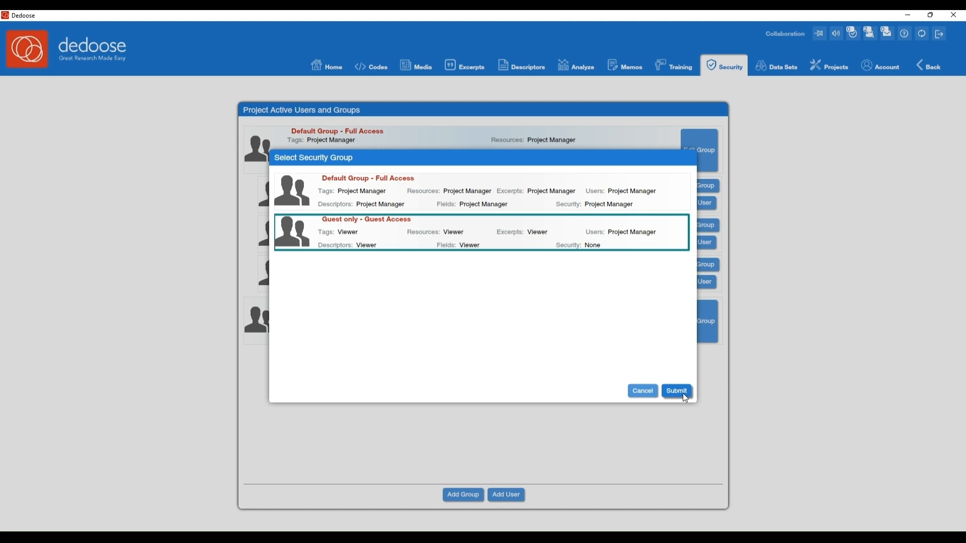
# Confirm moving Sara_IMMR into the Guest only - Guest Access group.
pyautogui.click(676, 390)
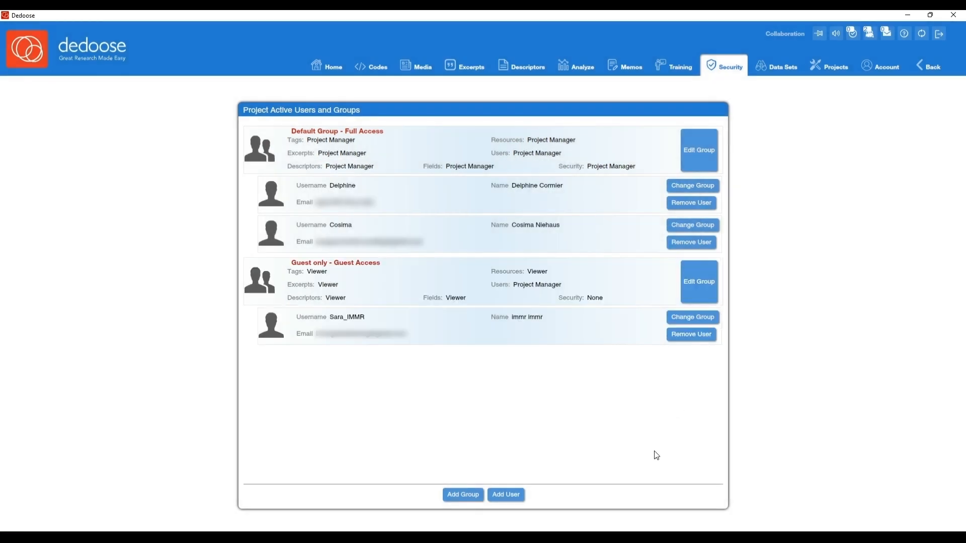
pyautogui.moveTo(830, 182)
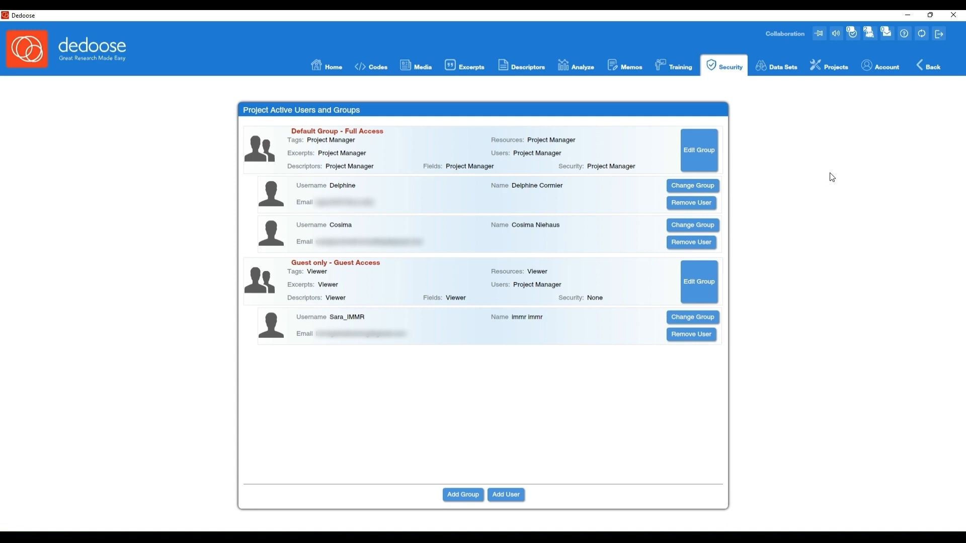
pyautogui.moveTo(884, 67)
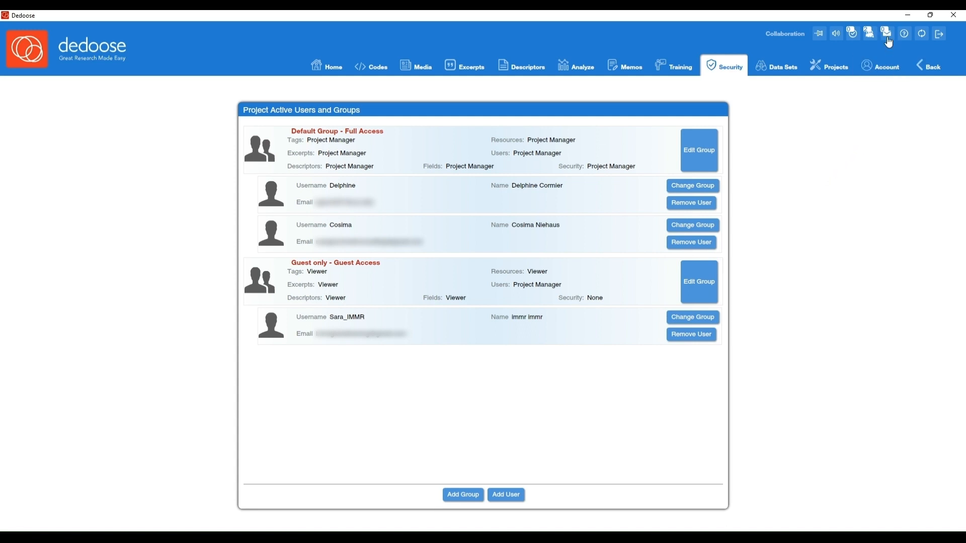
pyautogui.moveTo(886, 34)
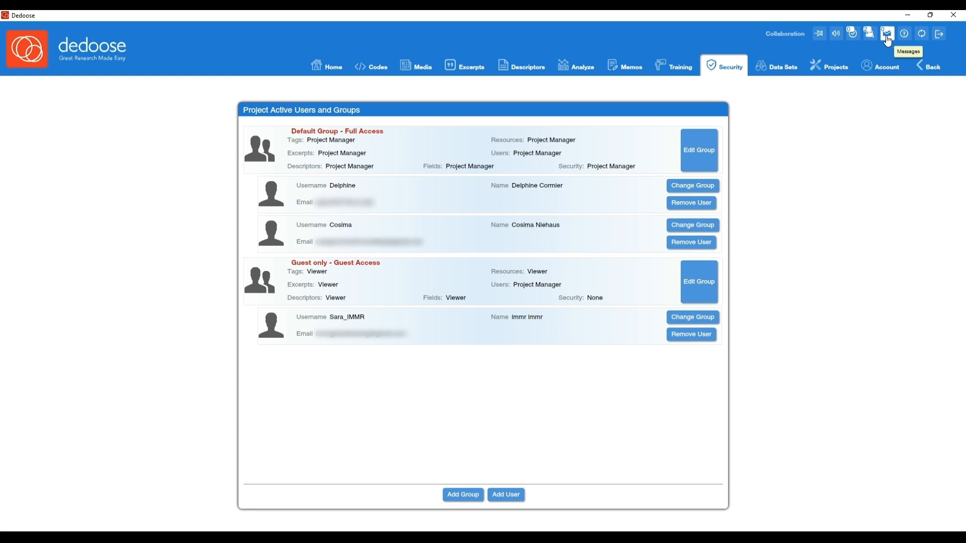
pyautogui.moveTo(869, 33)
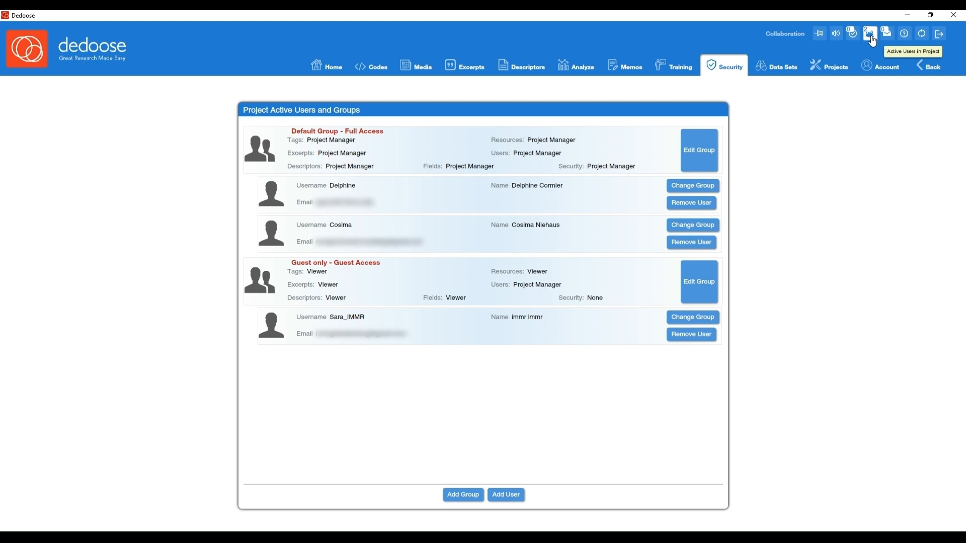
# Send the chat message 'I'm going to hop in and code document 2. Want to check in later about the codebook'.
pyautogui.click(885, 34)
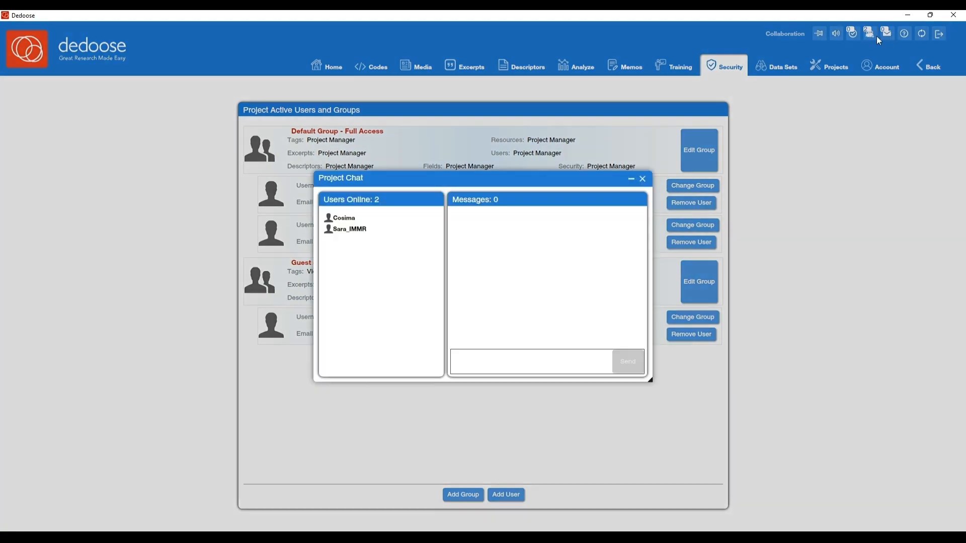
pyautogui.moveTo(340, 177); pyautogui.dragTo(329, 159)
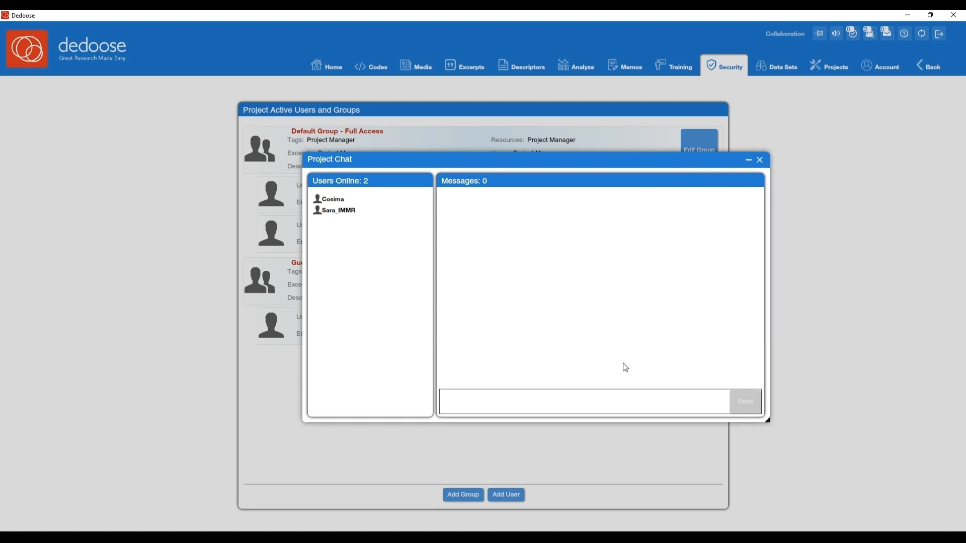
pyautogui.moveTo(362, 321)
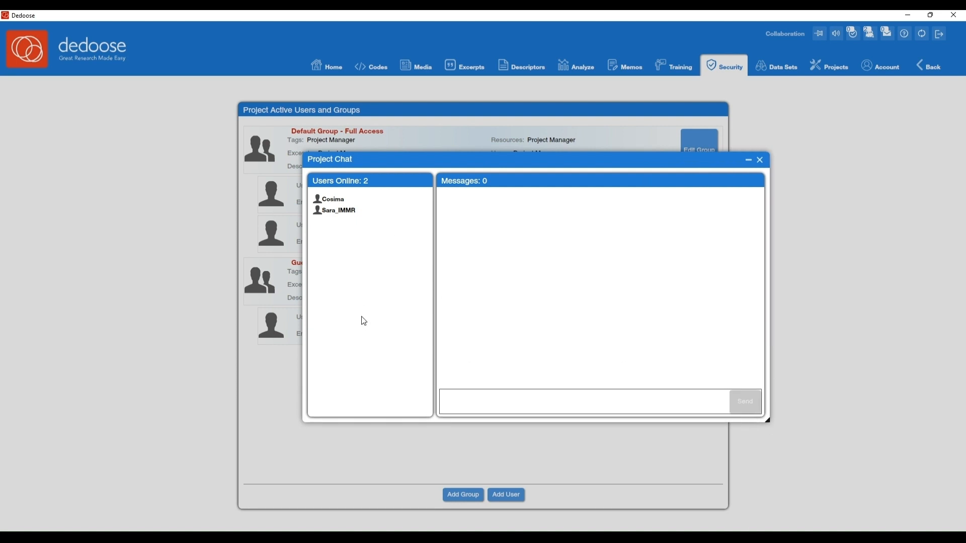
pyautogui.moveTo(331, 216)
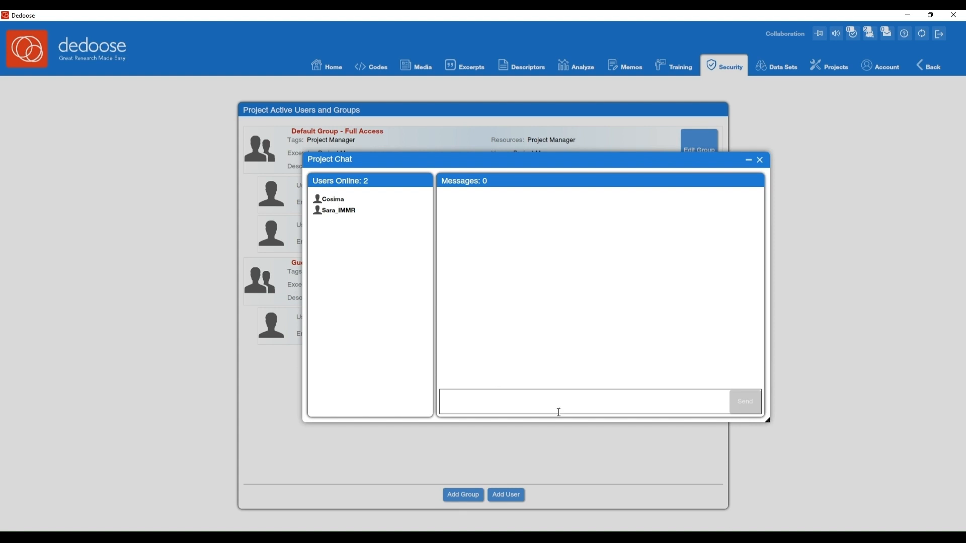
pyautogui.click(577, 402)
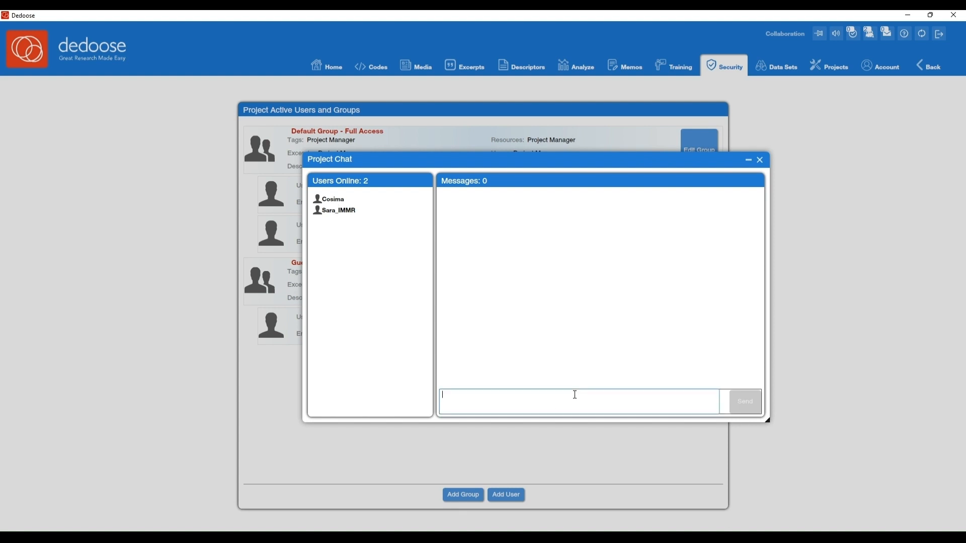
pyautogui.moveTo(584, 403)
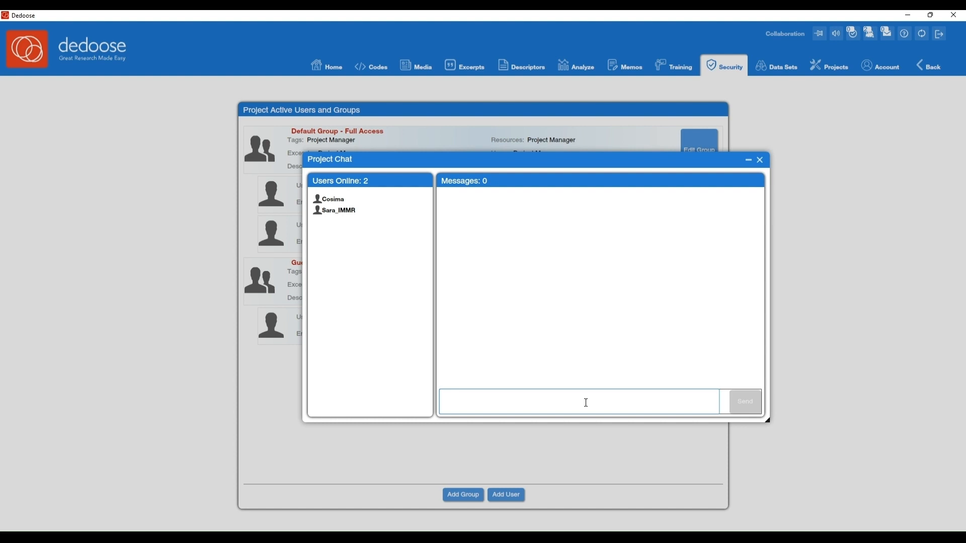
pyautogui.click(577, 402)
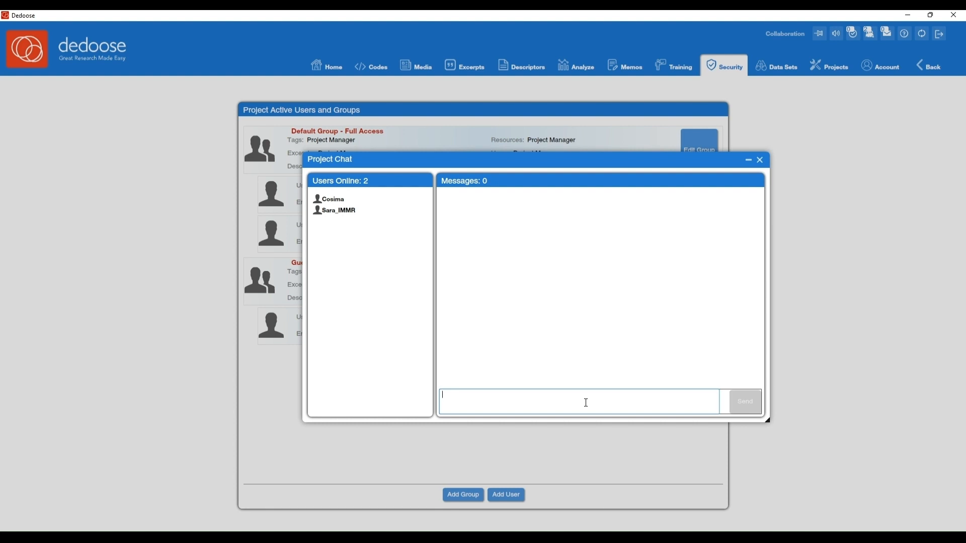
pyautogui.write("I'm going to hop in and code document 2")
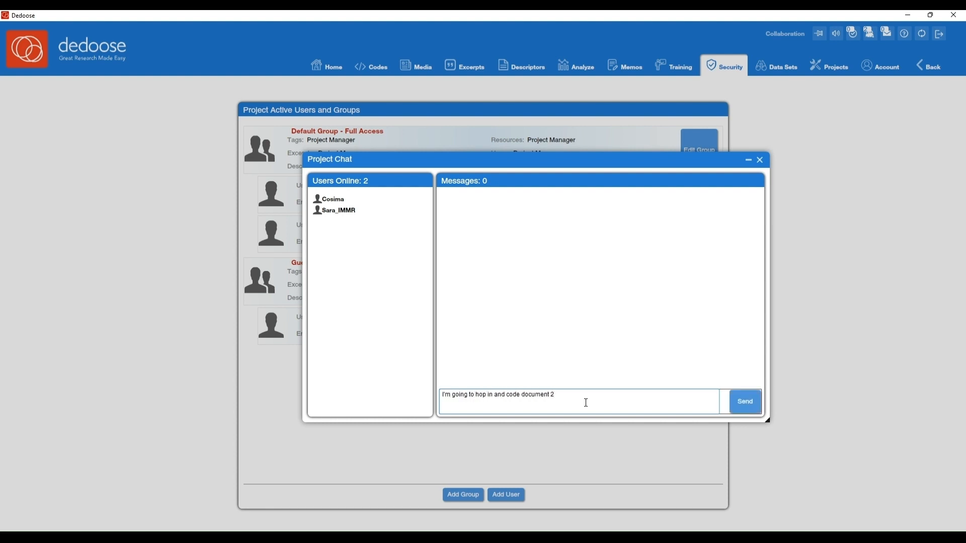
pyautogui.write('. Want to check in later about the codebook')
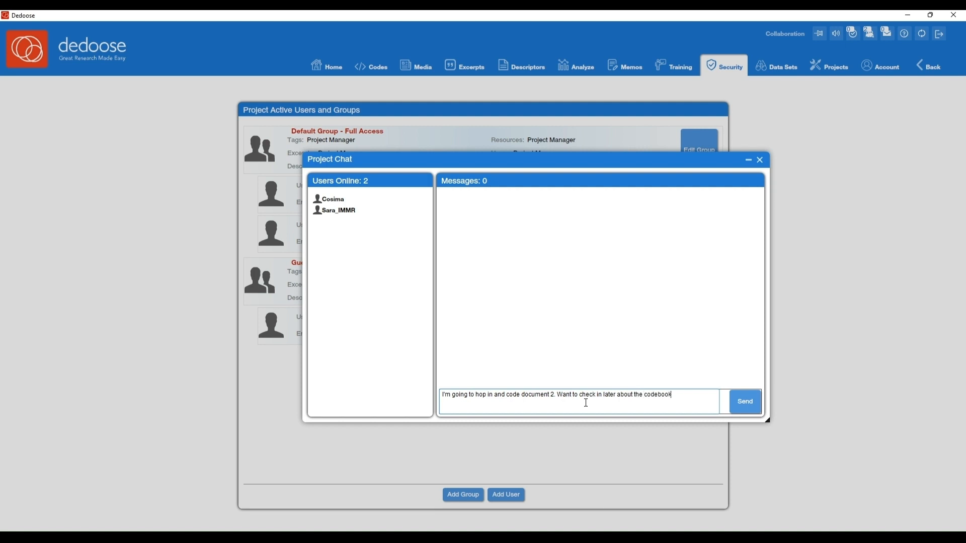
pyautogui.click(744, 401)
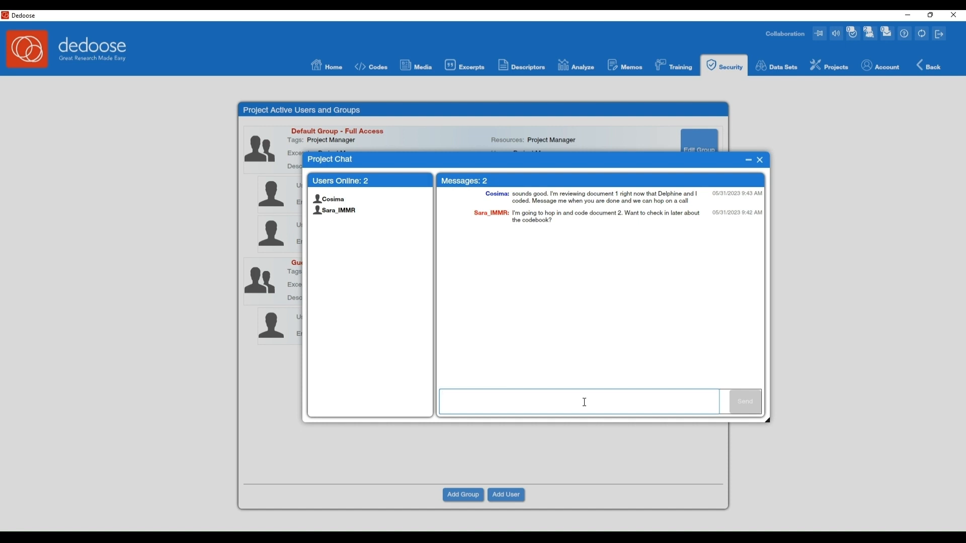
pyautogui.click(578, 402)
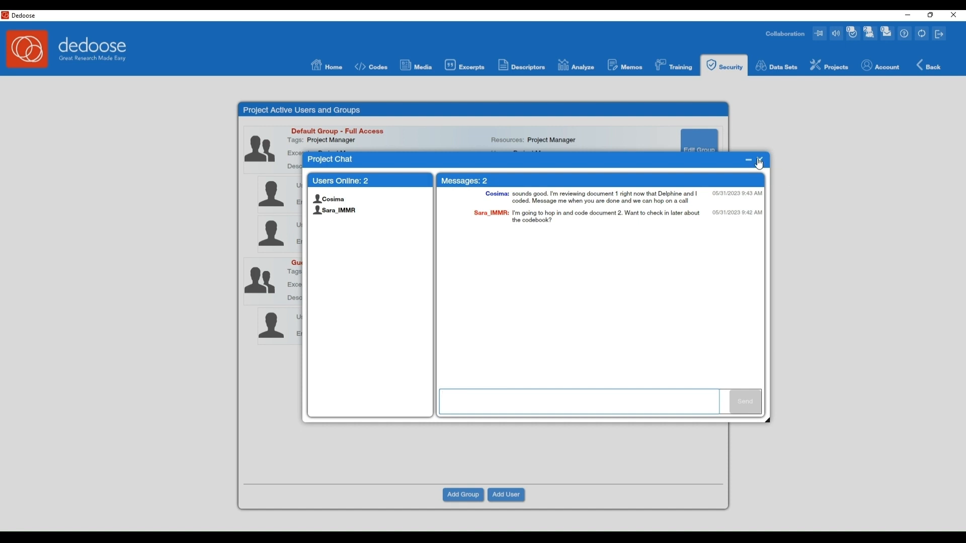
pyautogui.click(757, 160)
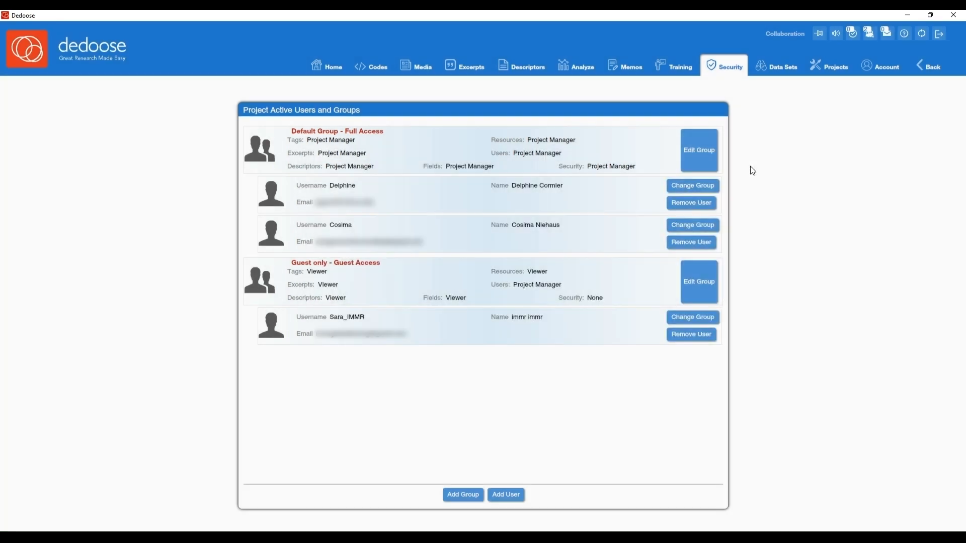
# Open Media portrayls_book review.docx from the media list and scroll through its coded excerpts.
pyautogui.click(421, 66)
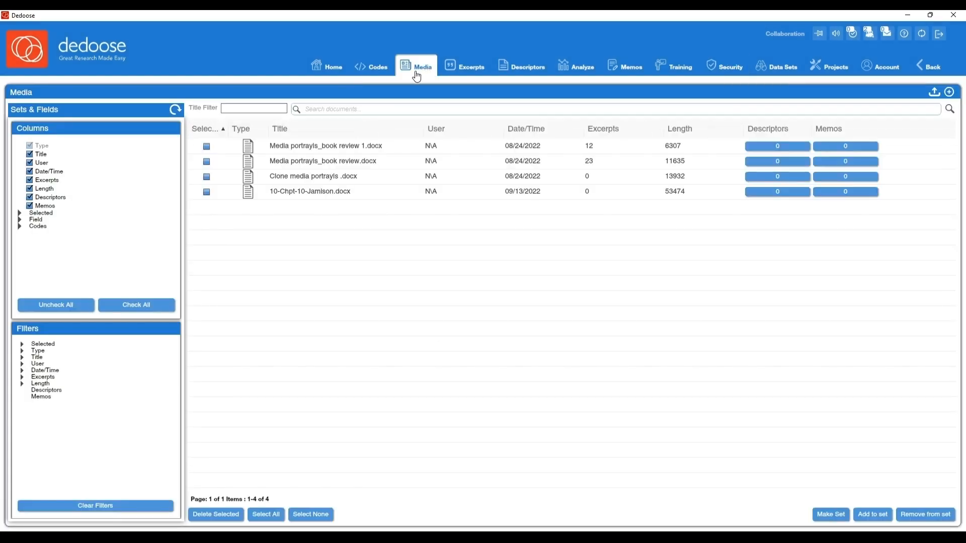
pyautogui.click(323, 161)
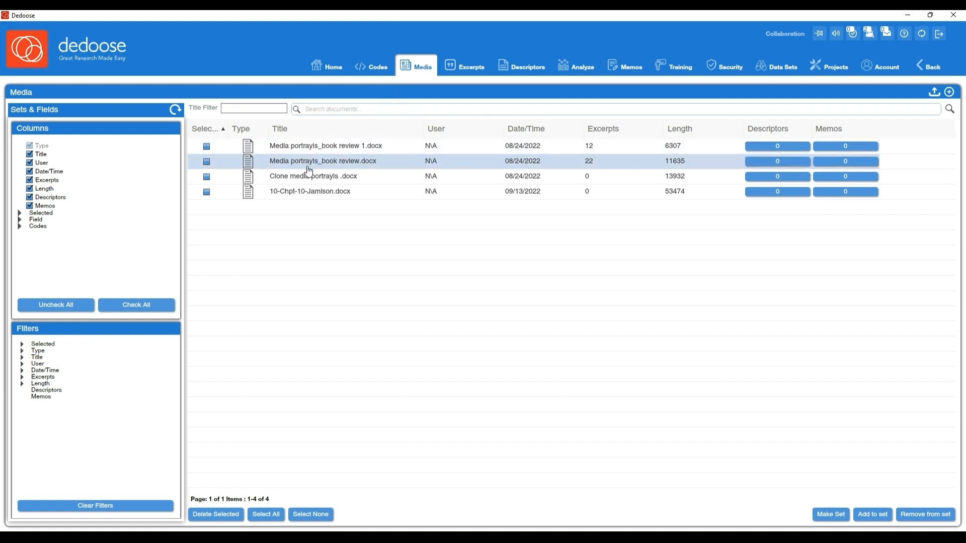
pyautogui.doubleClick(323, 161)
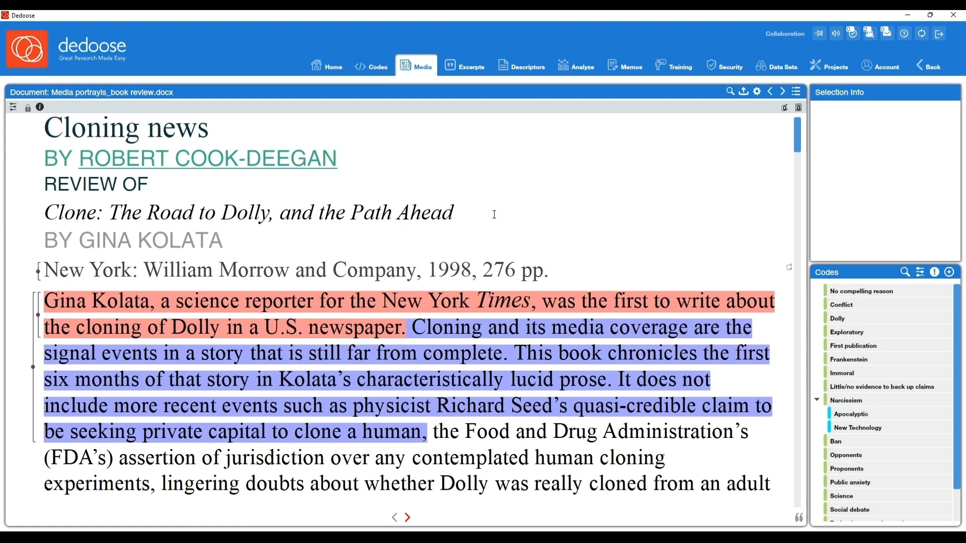
pyautogui.scroll(-3)
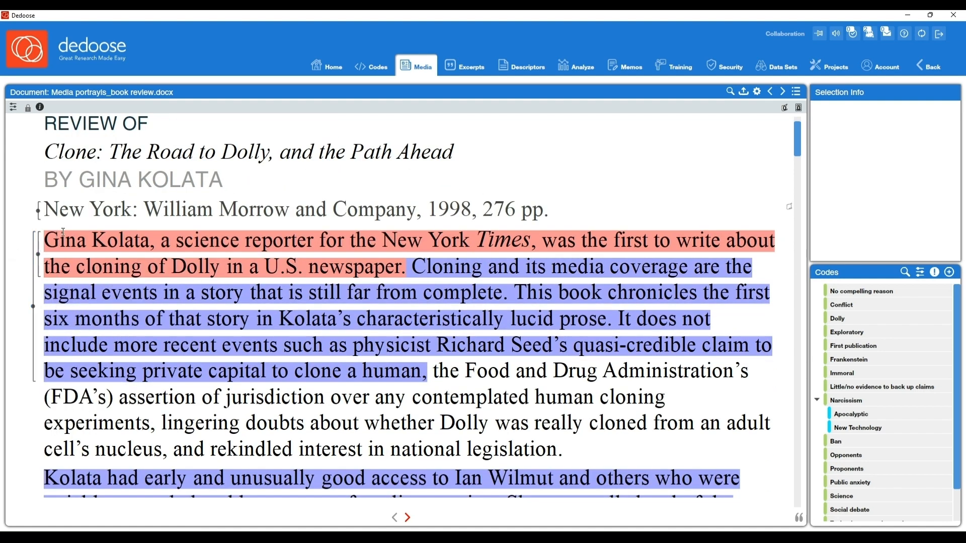
pyautogui.moveTo(34, 300)
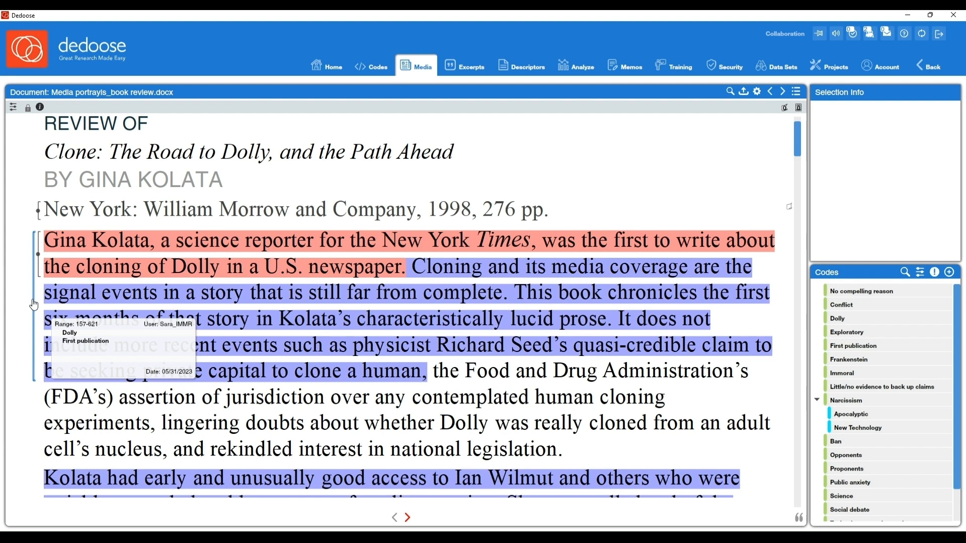
pyautogui.moveTo(33, 309)
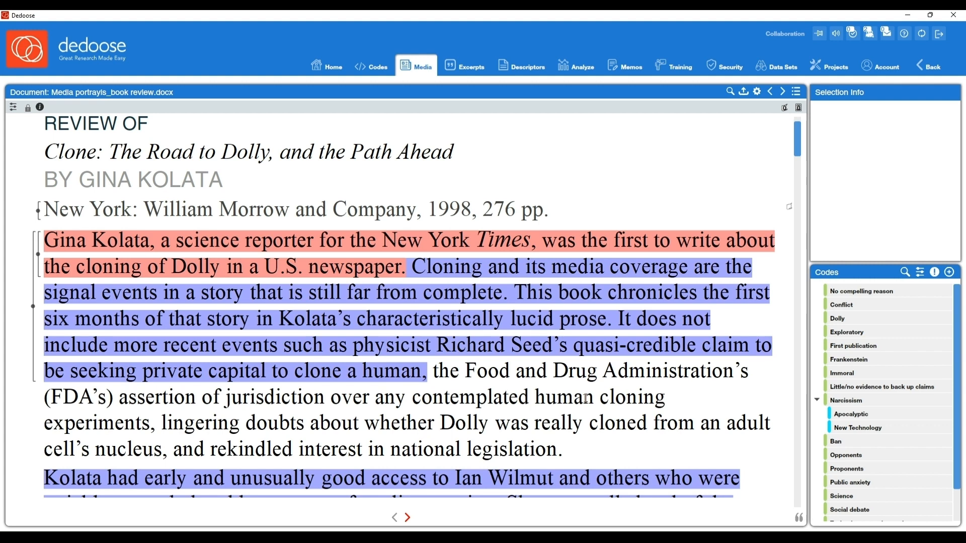
pyautogui.scroll(-3)
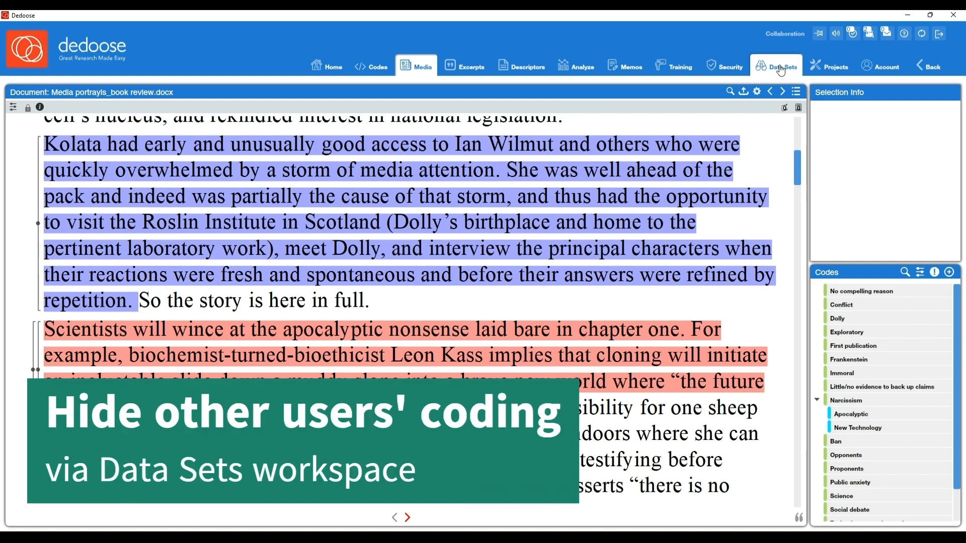
# Deactivate Sara_IMMR in the data set's Users list so only Cosima and Delphine remain.
pyautogui.click(780, 66)
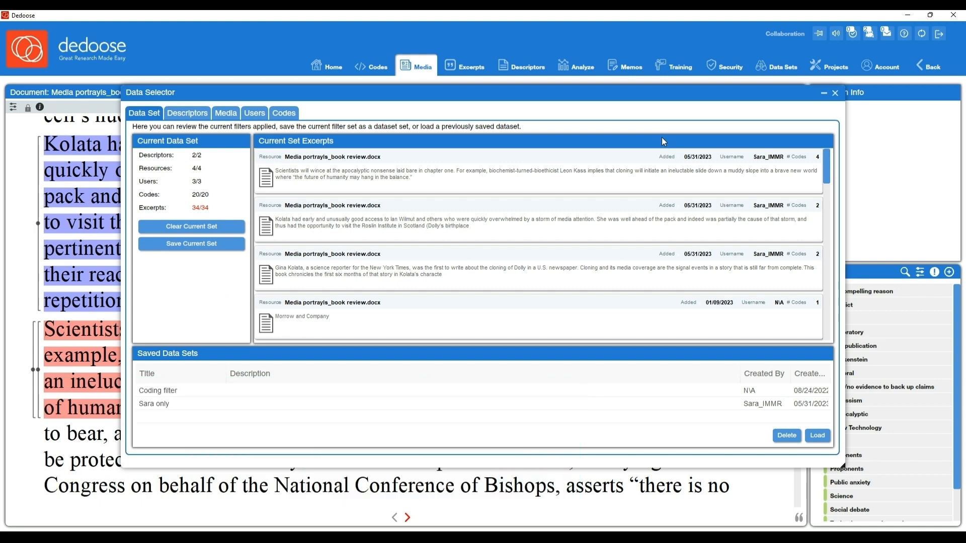
pyautogui.moveTo(311, 115)
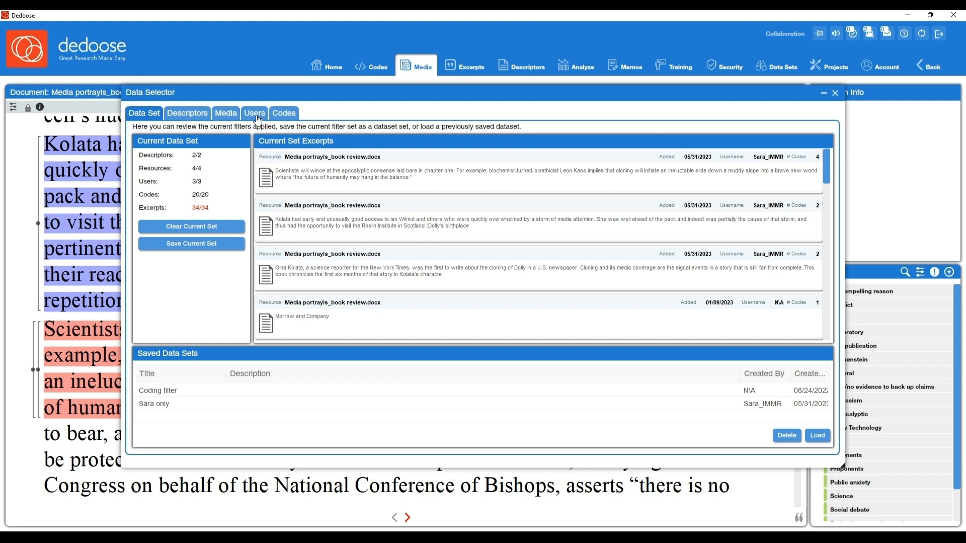
pyautogui.click(253, 113)
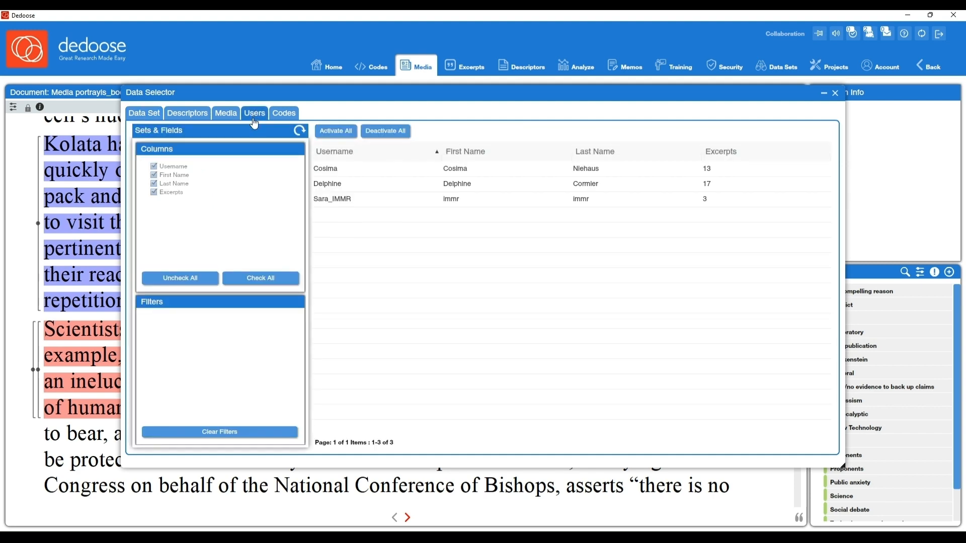
pyautogui.moveTo(542, 276)
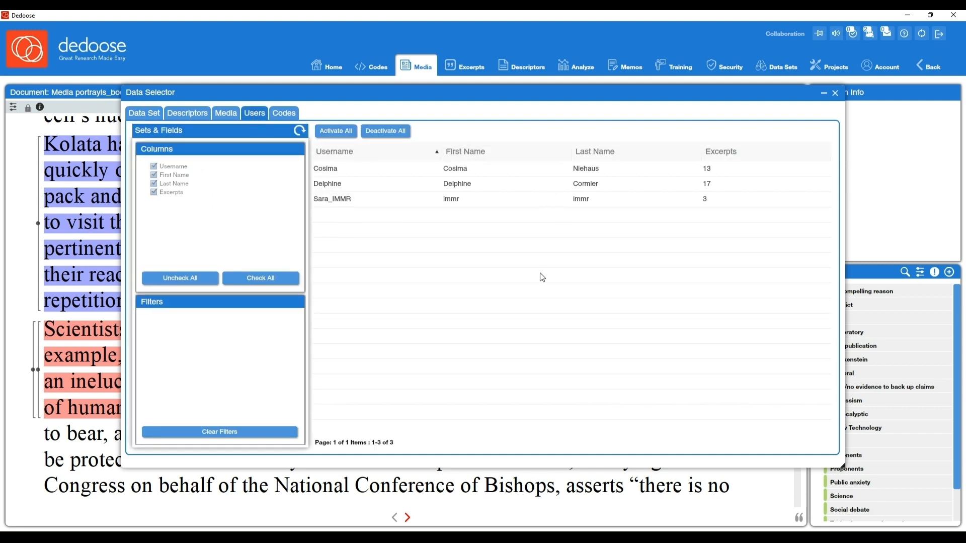
pyautogui.moveTo(424, 131)
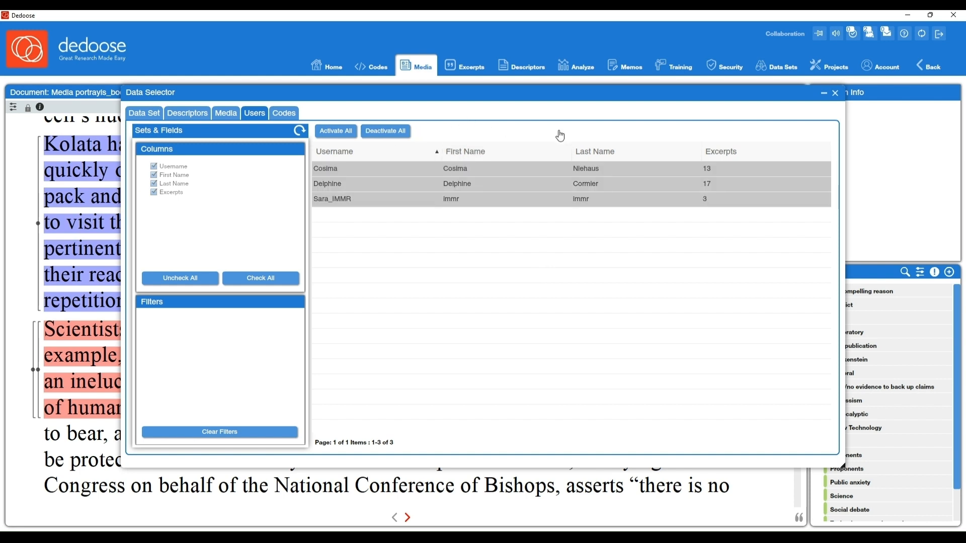
pyautogui.moveTo(557, 130)
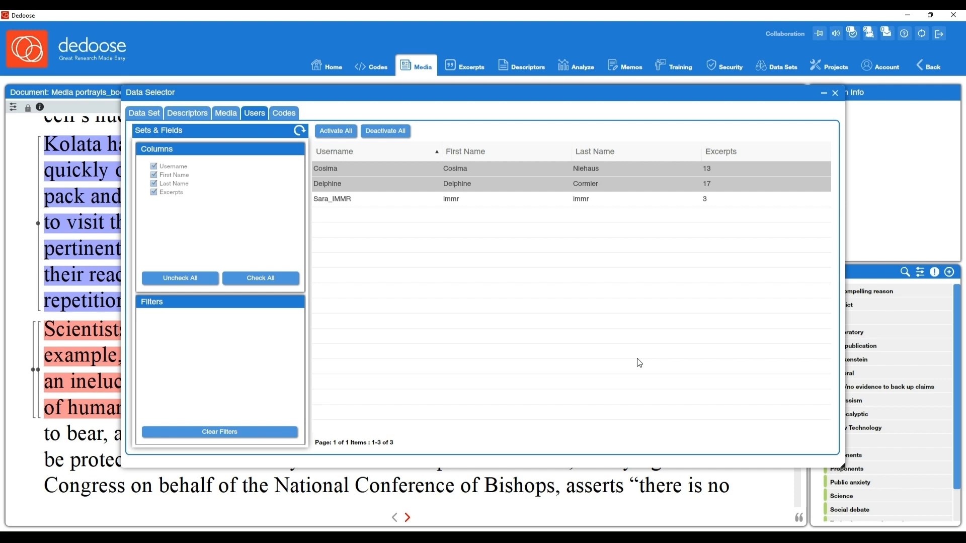
pyautogui.click(835, 92)
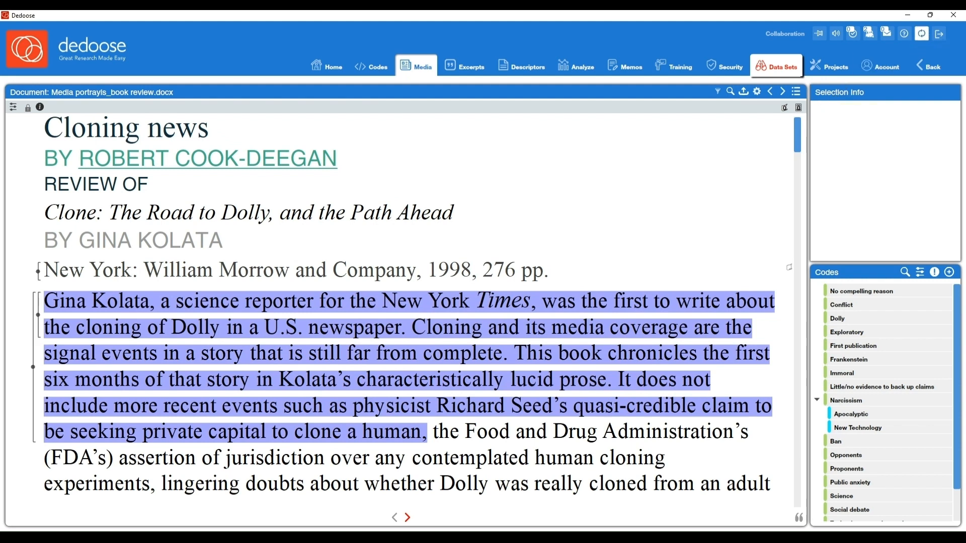
pyautogui.click(326, 66)
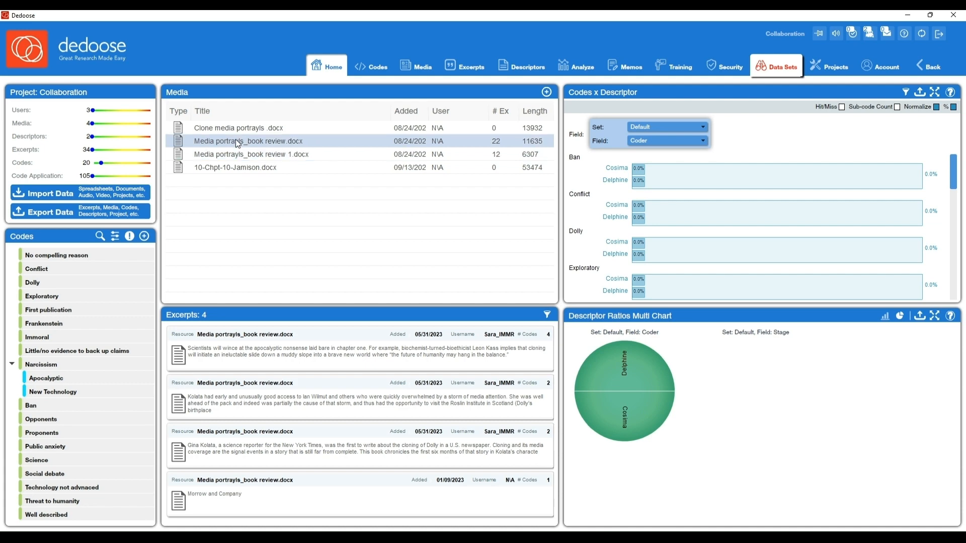
pyautogui.doubleClick(249, 141)
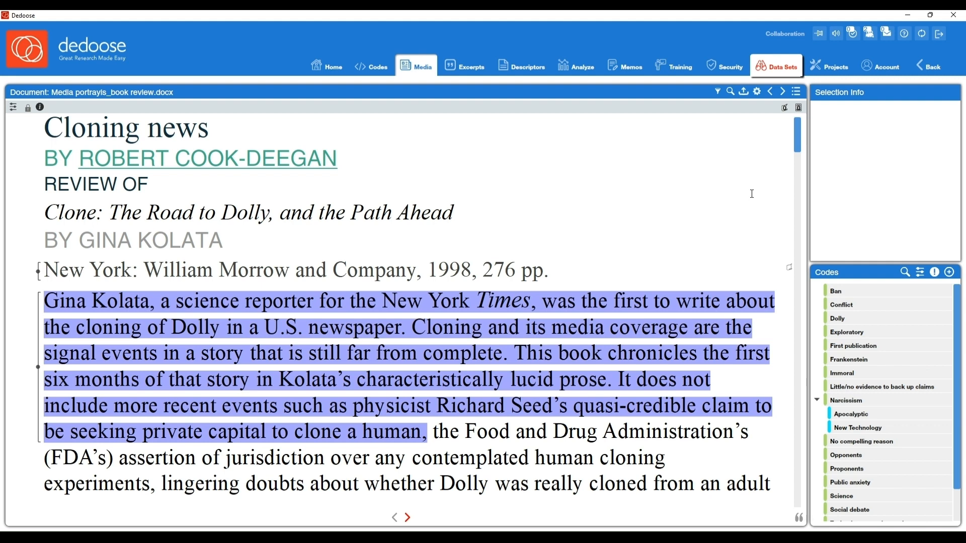
pyautogui.moveTo(722, 145)
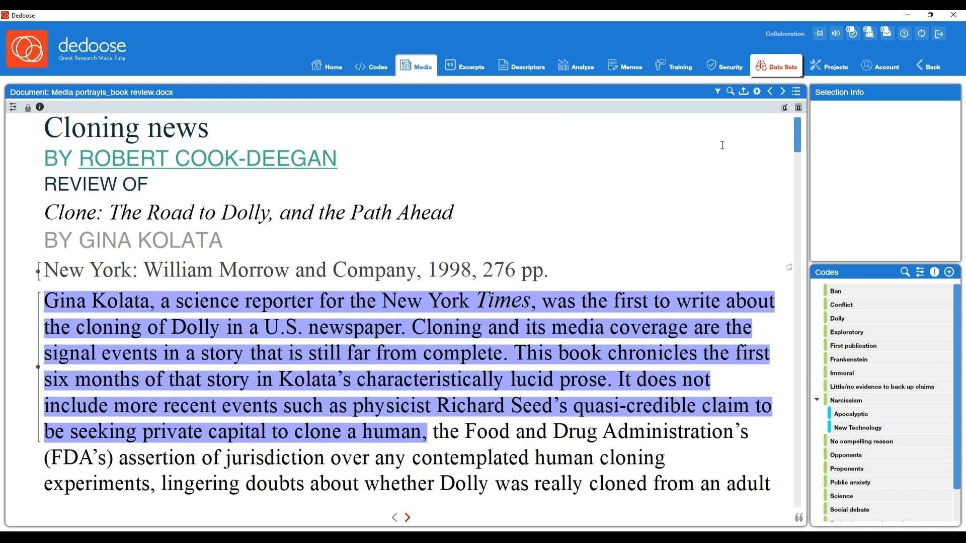
pyautogui.moveTo(717, 92)
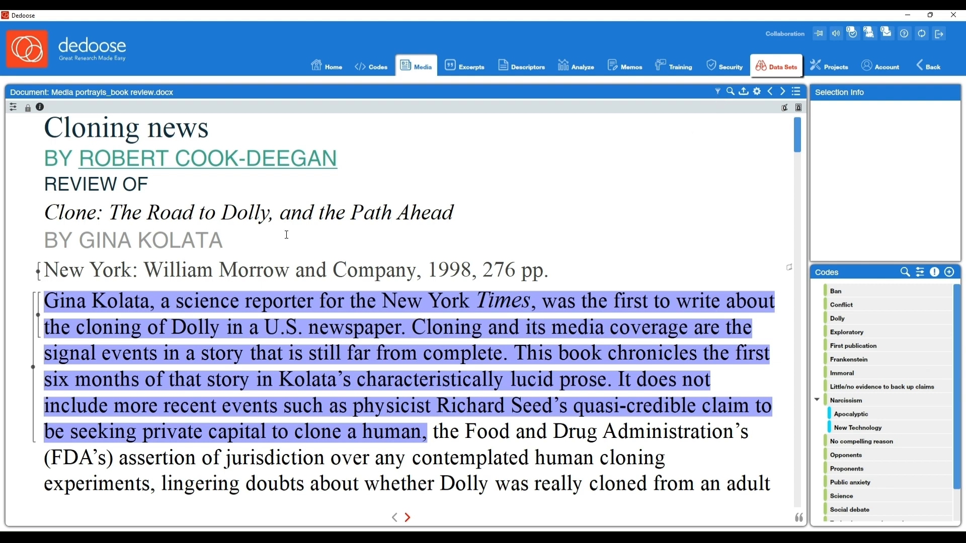
pyautogui.moveTo(38, 325)
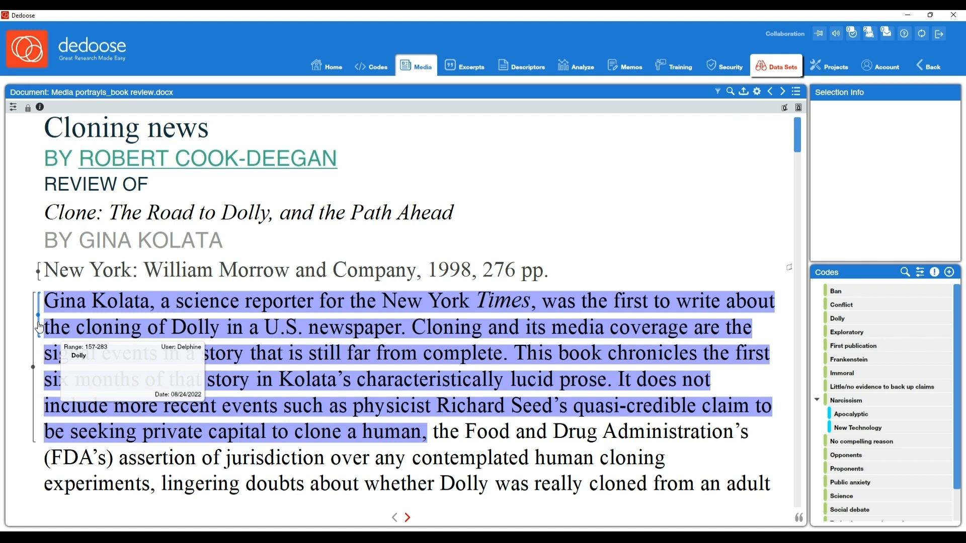
pyautogui.scroll(-3)
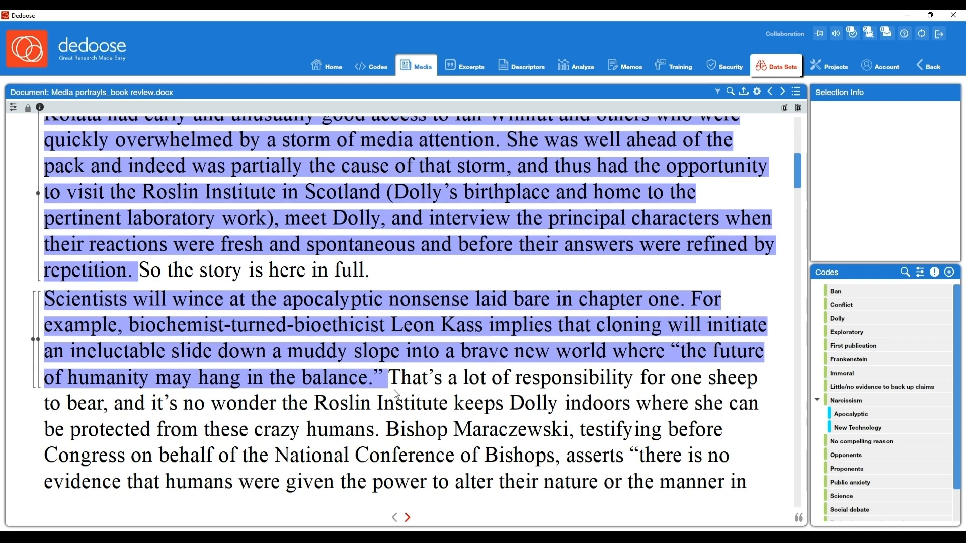
pyautogui.moveTo(39, 353)
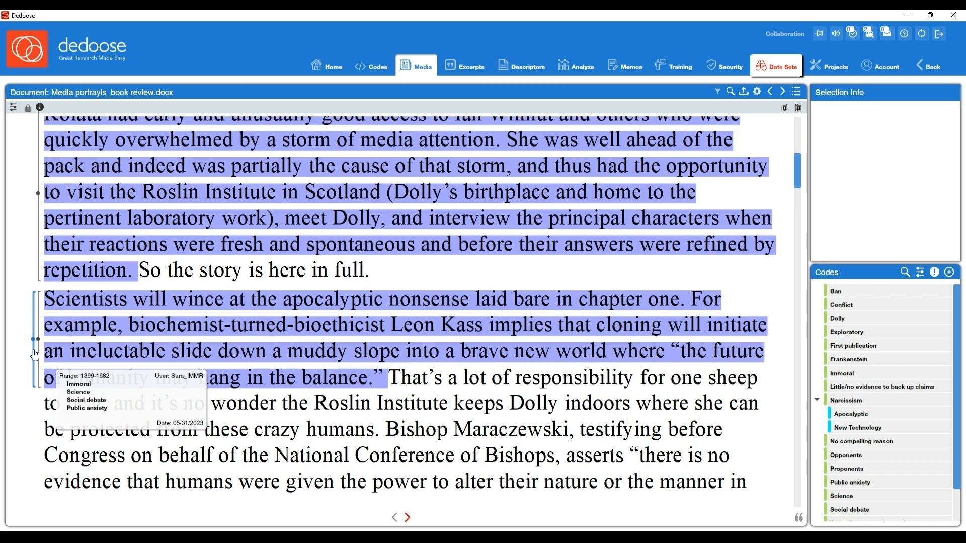
pyautogui.moveTo(778, 136)
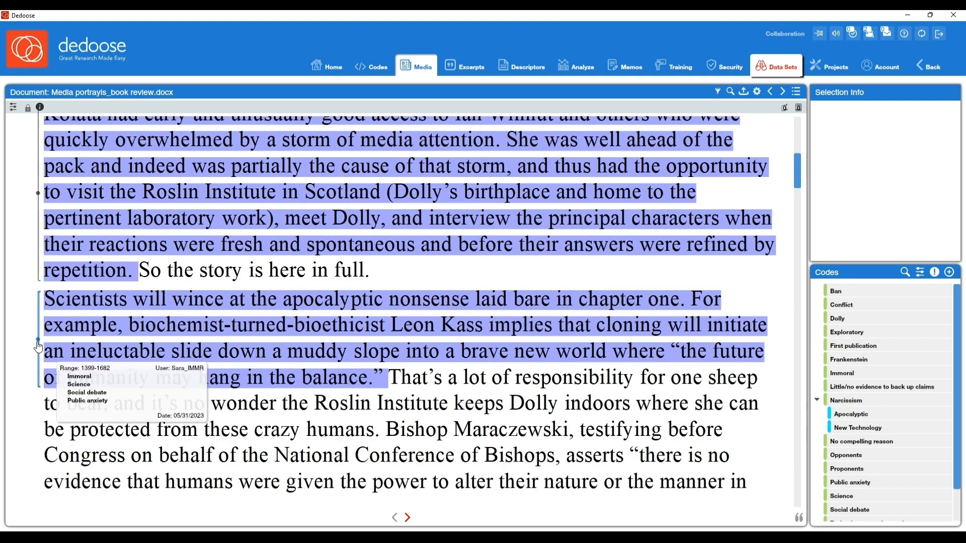
pyautogui.scroll(-3)
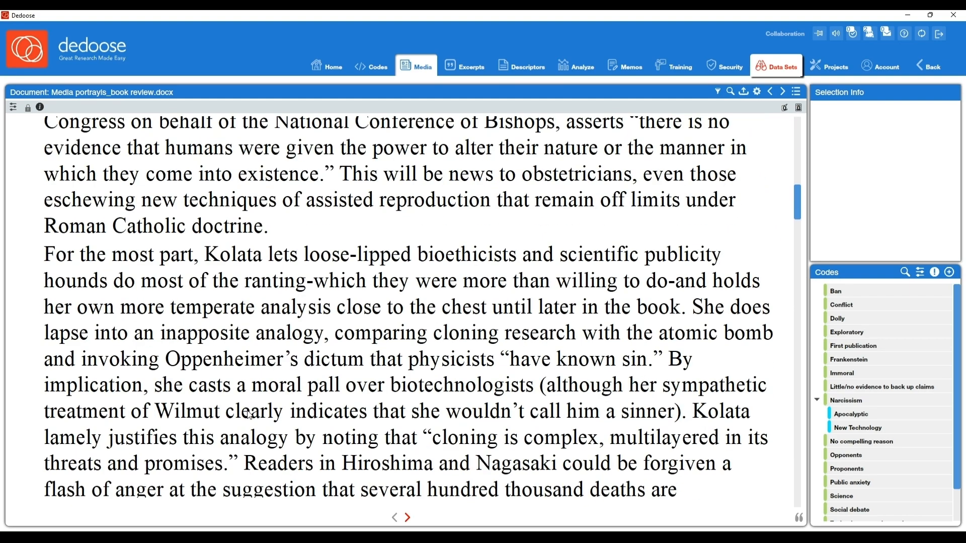
pyautogui.scroll(-3)
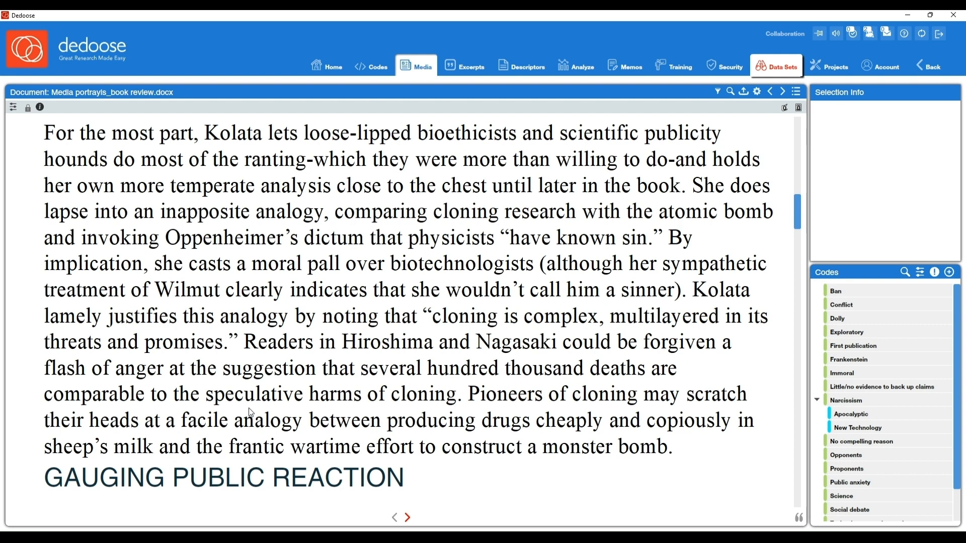
pyautogui.click(781, 66)
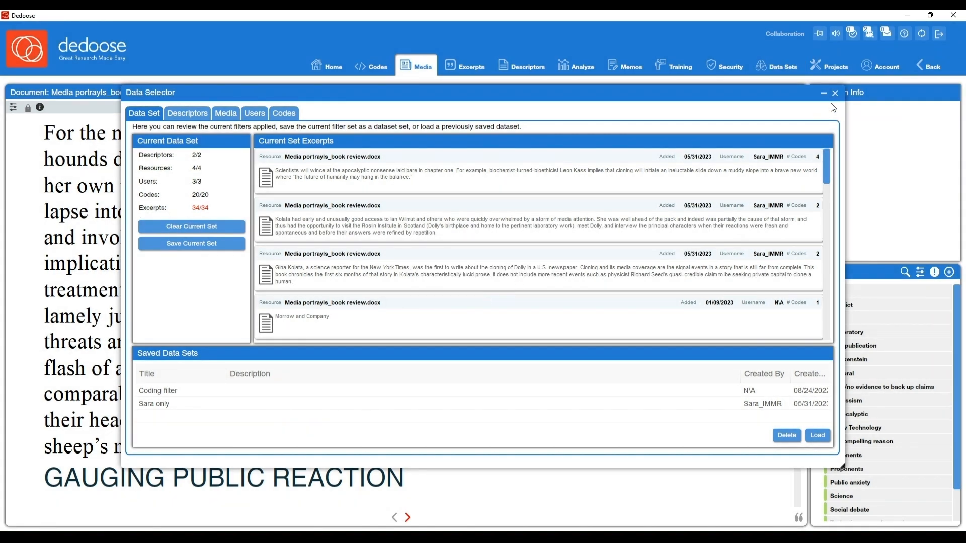
# Close the Data Selector and show the project's list of all coded excerpts.
pyautogui.click(835, 93)
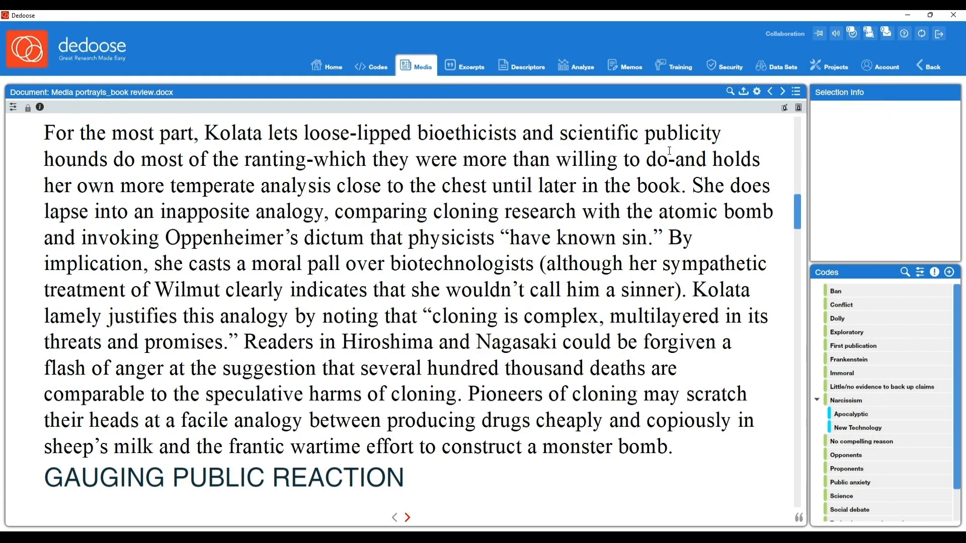
pyautogui.moveTo(406, 245)
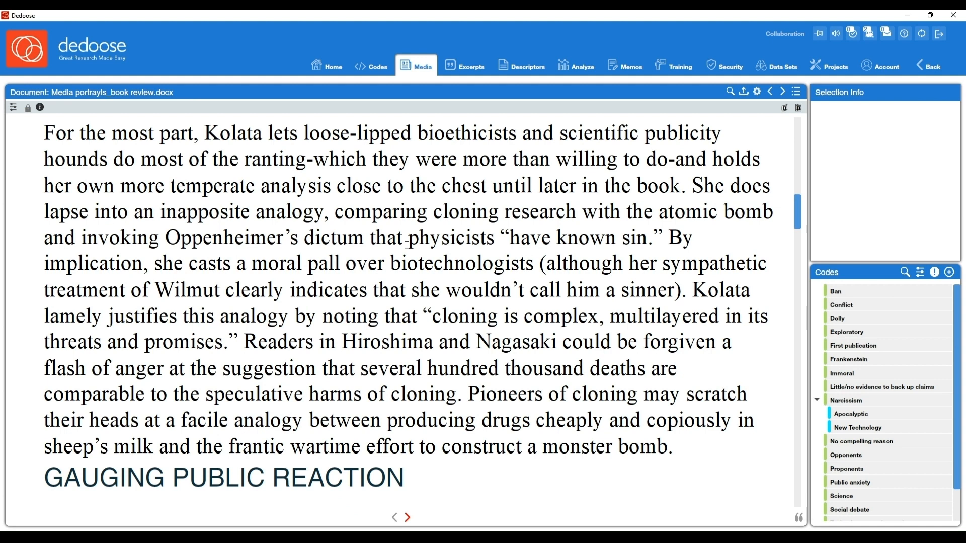
pyautogui.moveTo(406, 243)
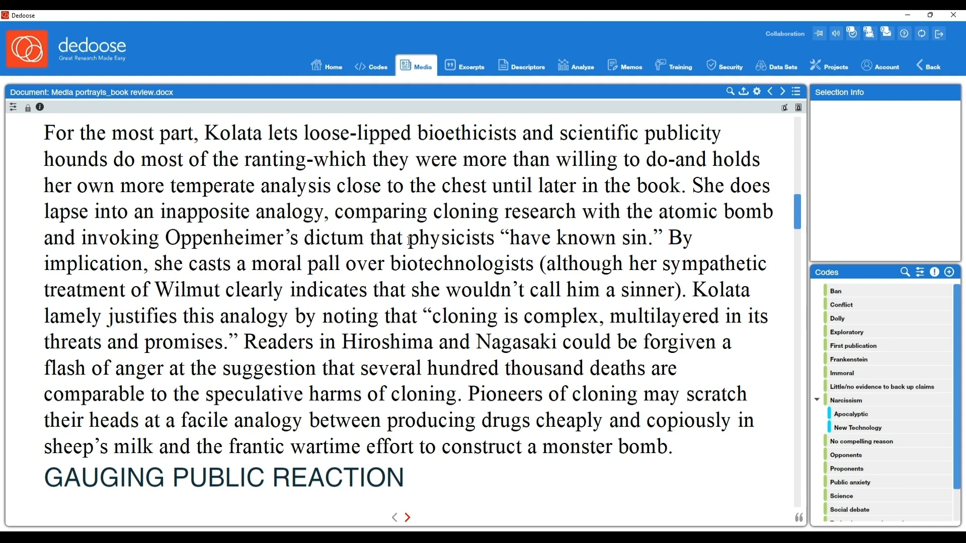
pyautogui.moveTo(481, 86)
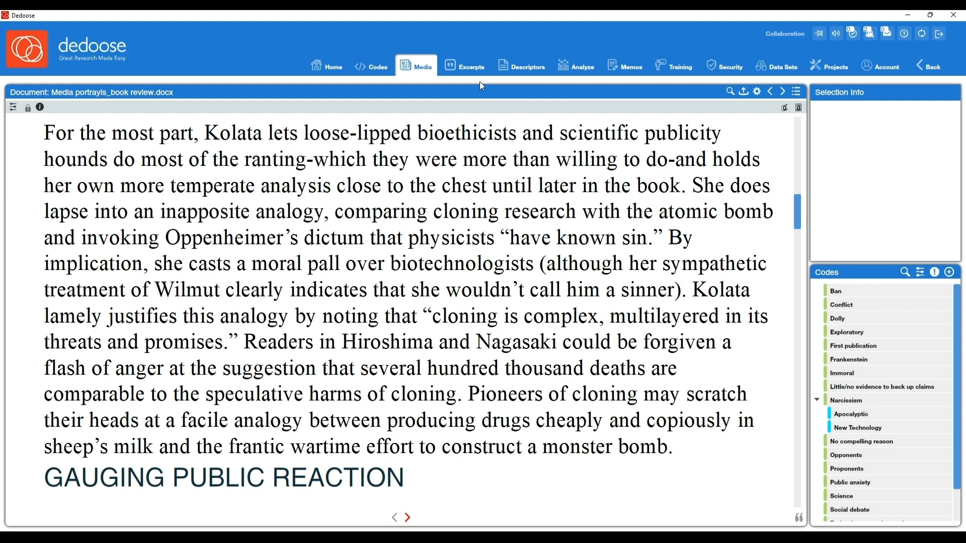
pyautogui.click(472, 66)
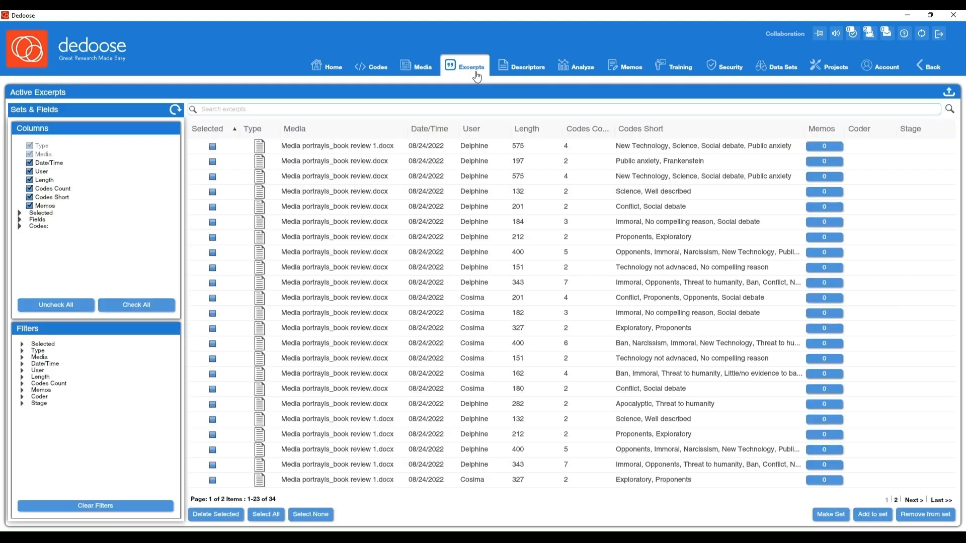
pyautogui.moveTo(470, 84)
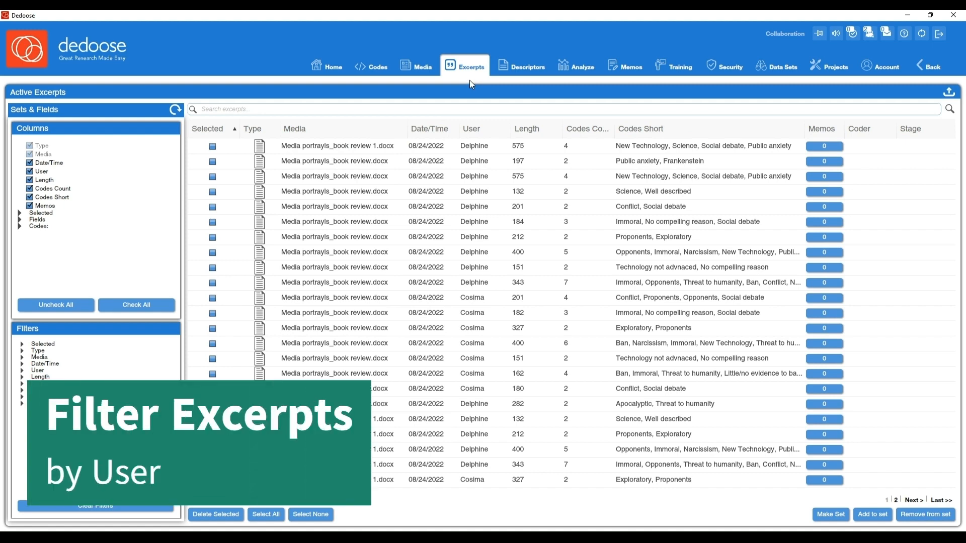
pyautogui.moveTo(750, 495)
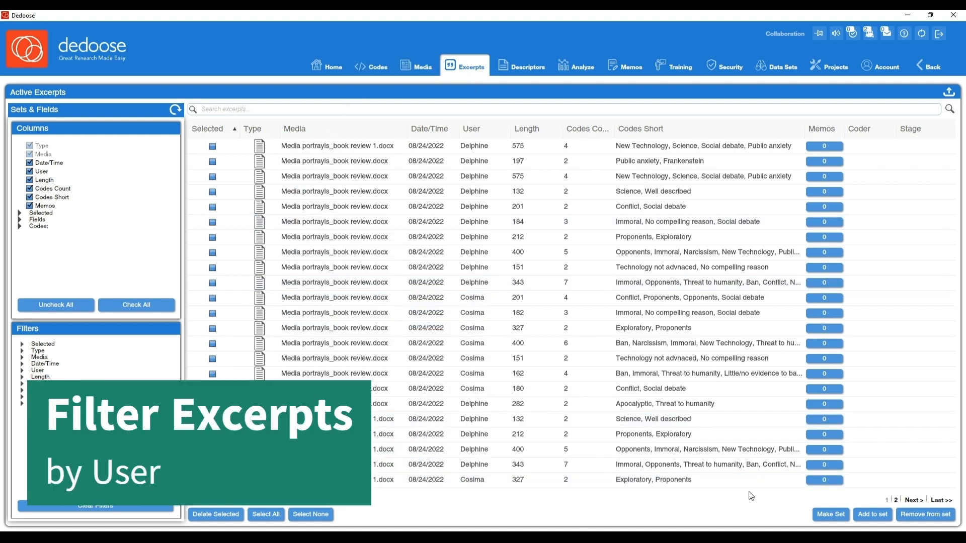
pyautogui.moveTo(543, 523)
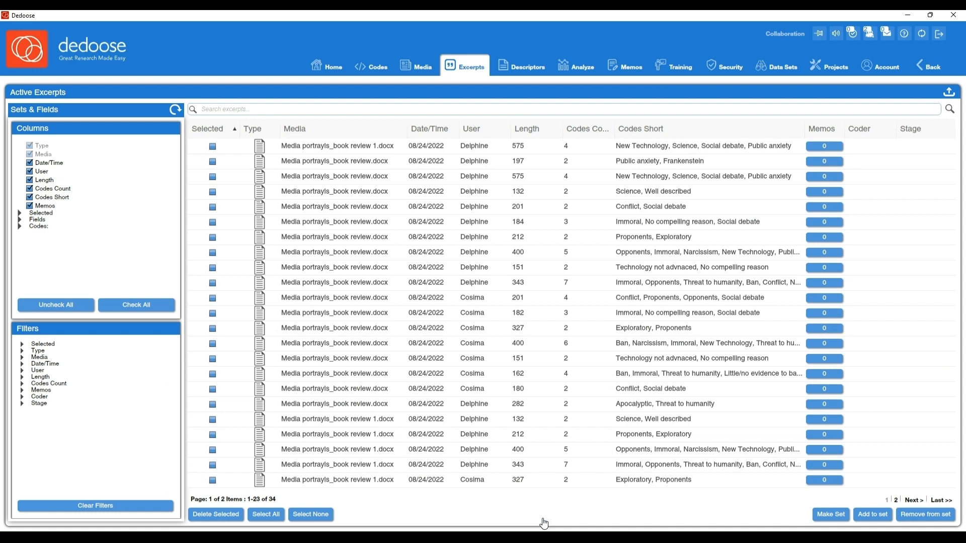
pyautogui.moveTo(26, 343)
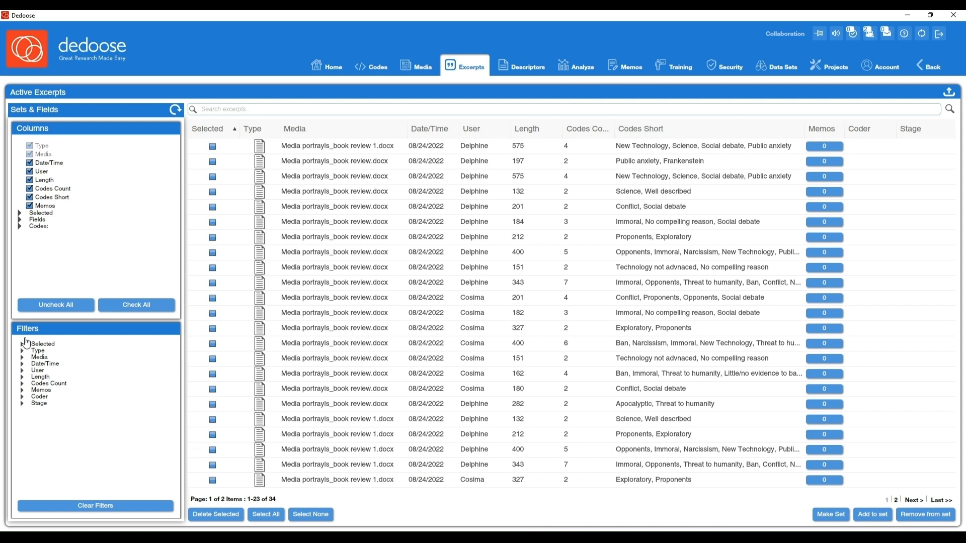
pyautogui.moveTo(28, 443)
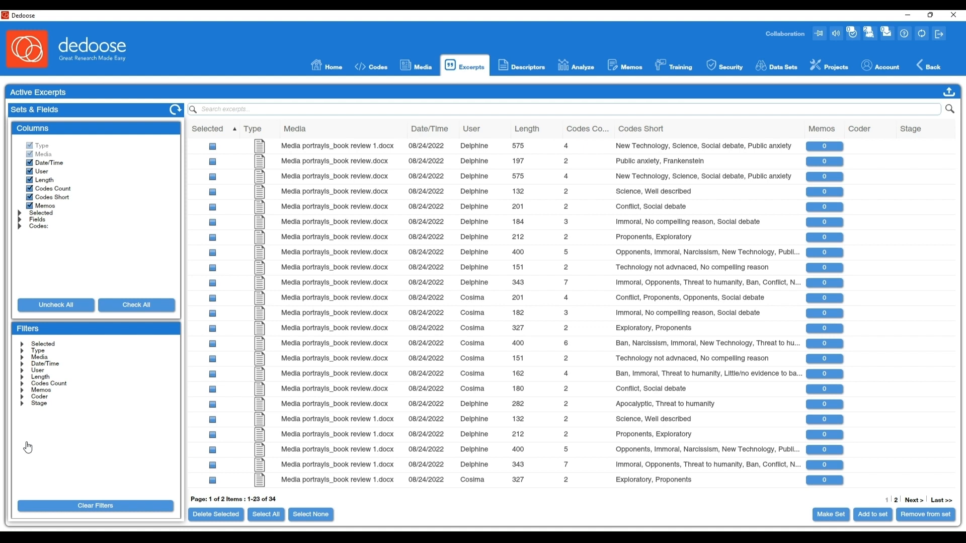
pyautogui.moveTo(27, 432)
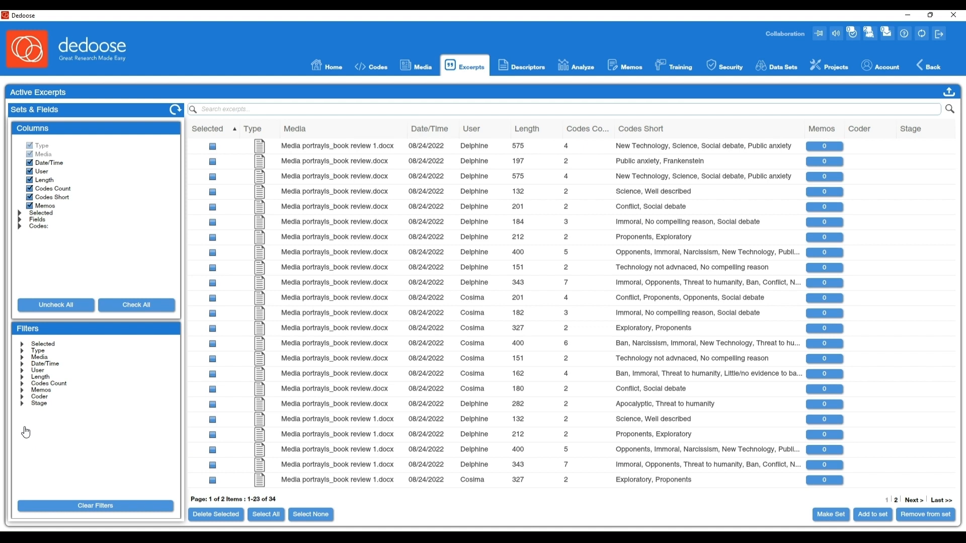
pyautogui.moveTo(39, 386)
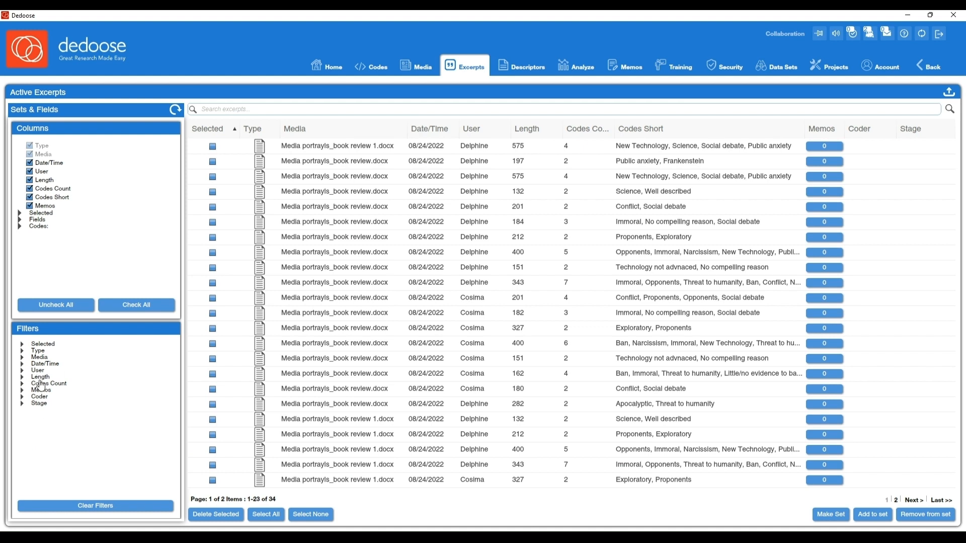
pyautogui.click(22, 370)
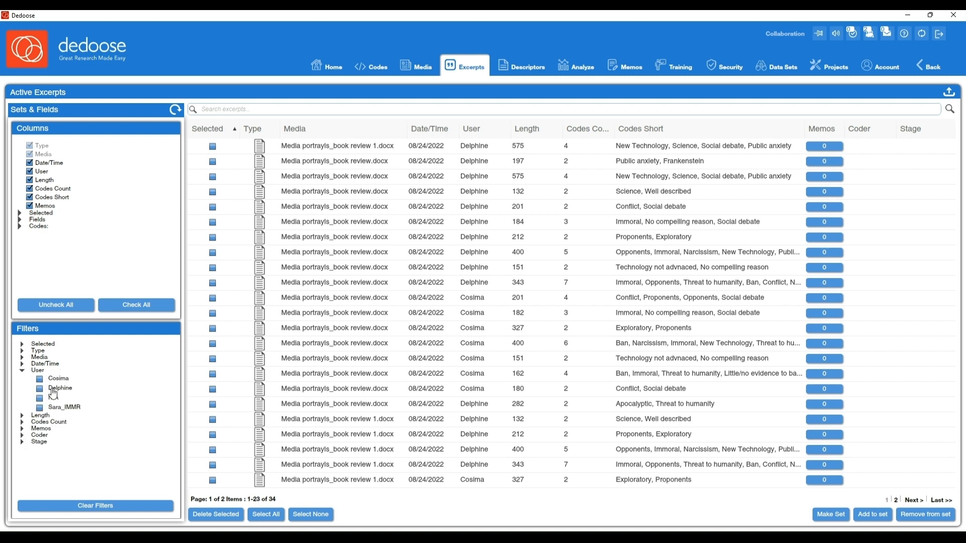
# Filter the excerpts to Delphine's 17 excerpts and expand the Media filter choices.
pyautogui.click(40, 379)
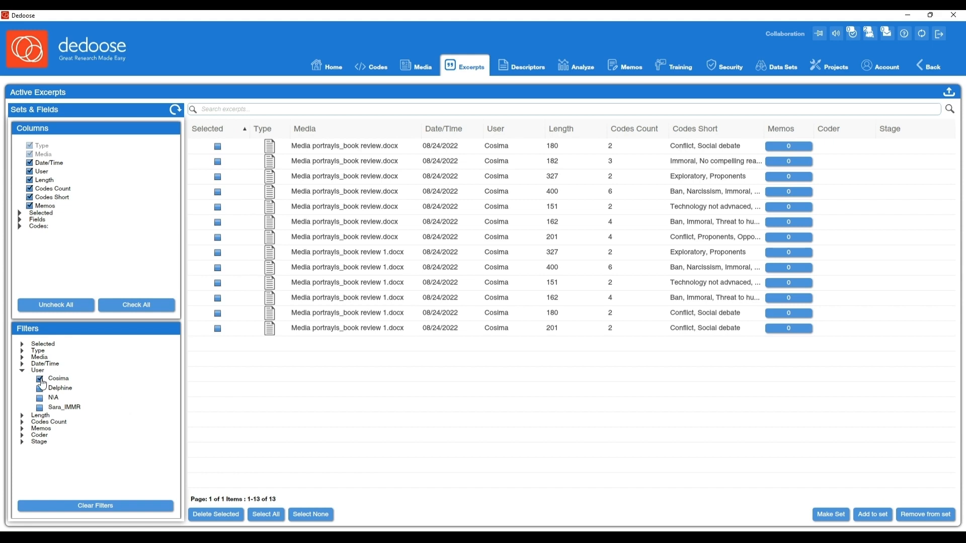
pyautogui.click(39, 380)
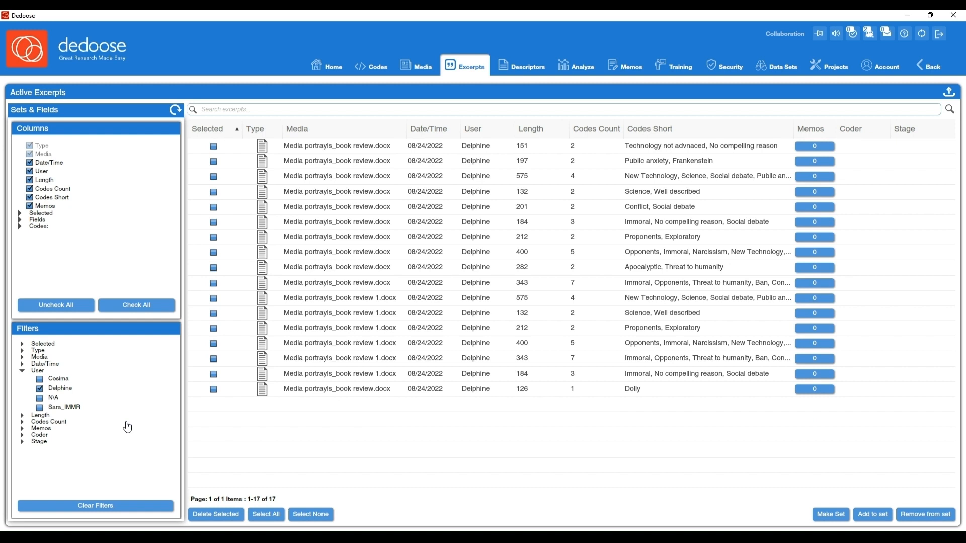
pyautogui.click(21, 357)
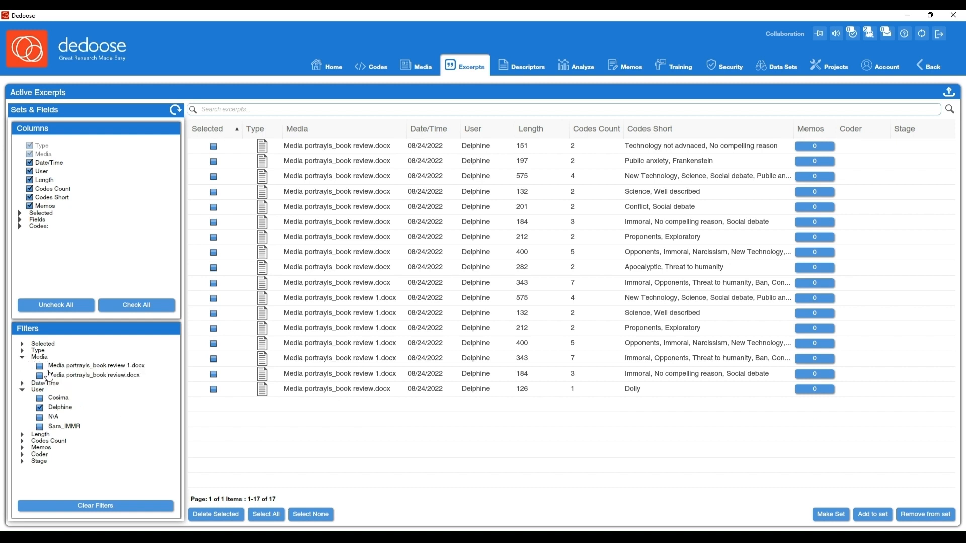
pyautogui.click(39, 365)
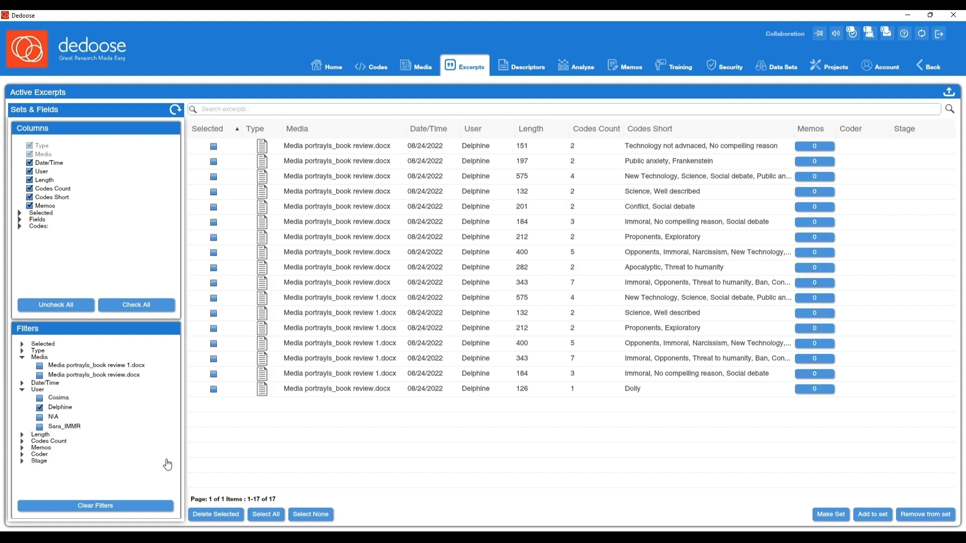
pyautogui.moveTo(153, 462)
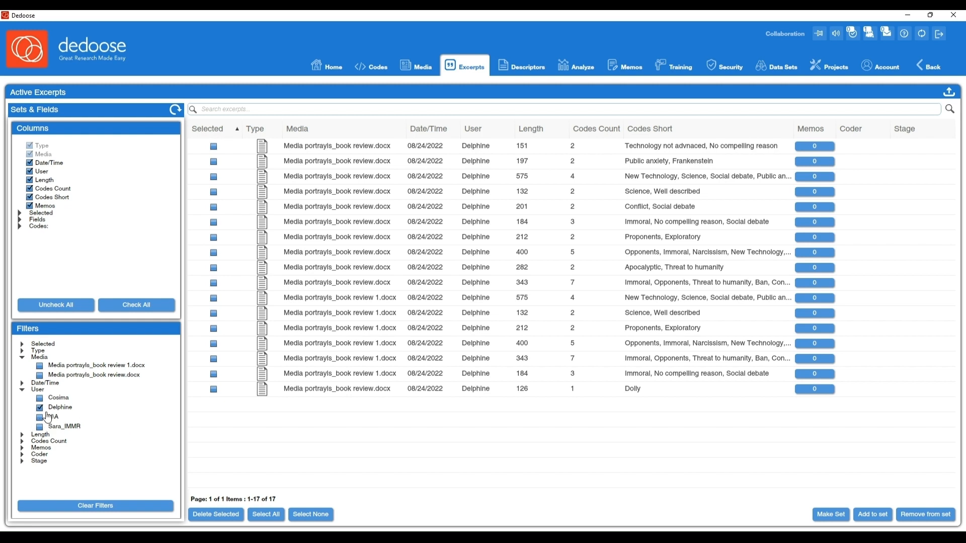
# Add a Code: Ban column, filter to Ban = True, and switch to Cosima's 4 Ban excerpts.
pyautogui.click(21, 226)
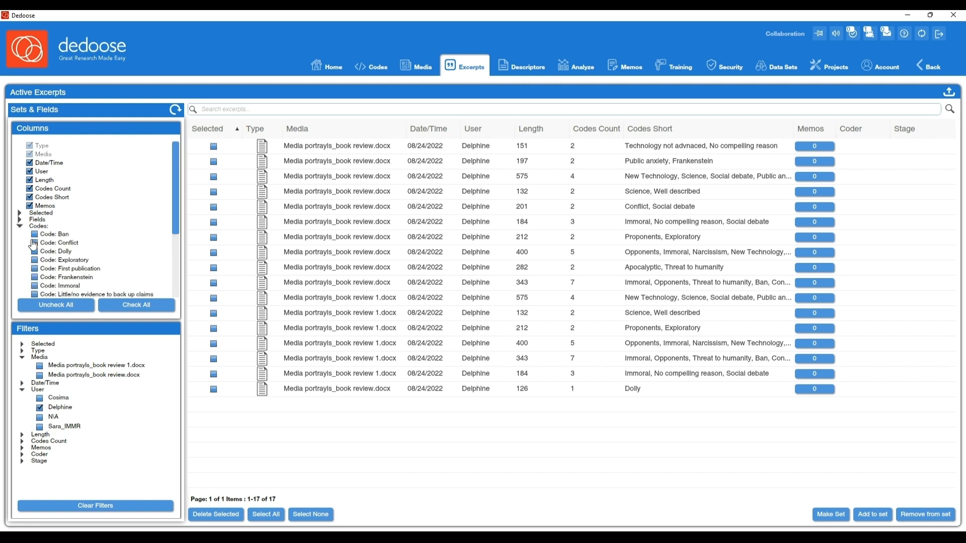
pyautogui.click(30, 234)
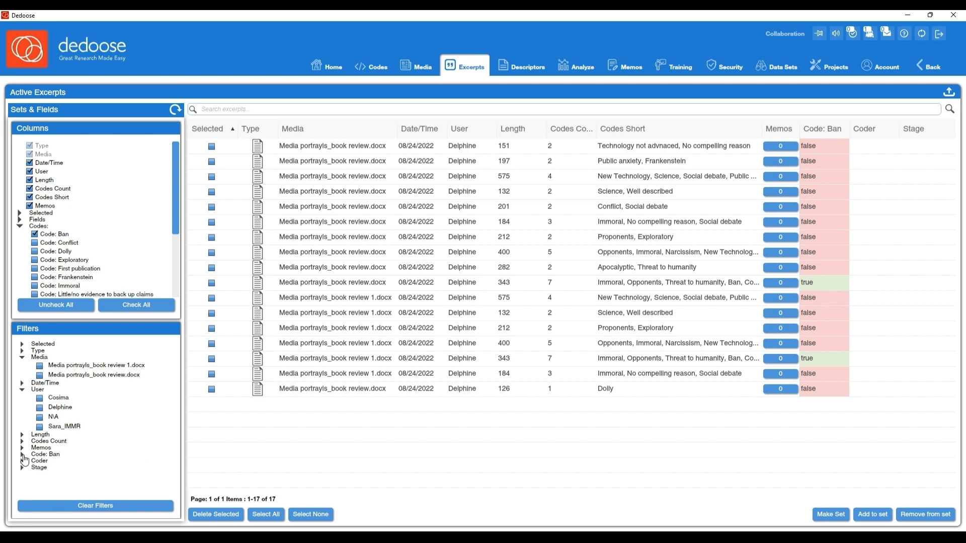
pyautogui.click(23, 455)
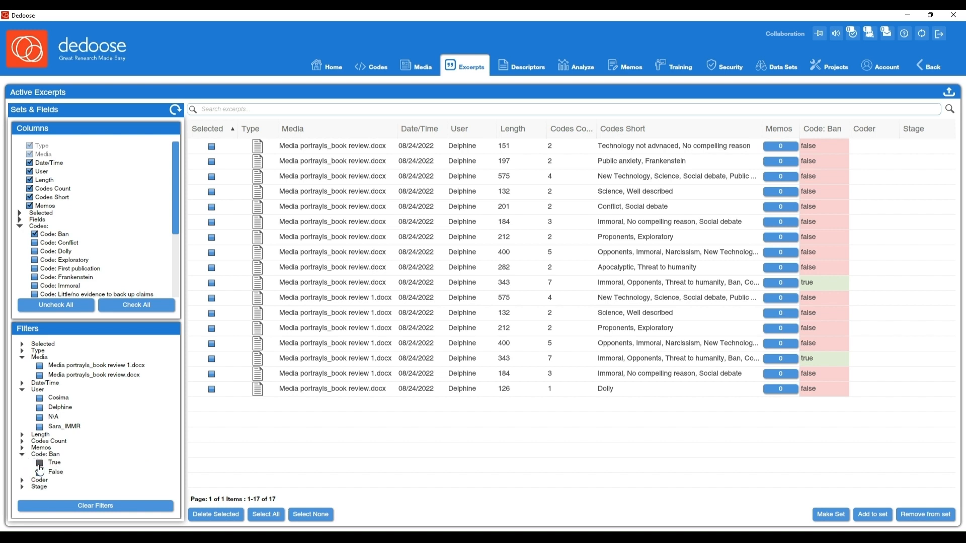
pyautogui.click(39, 463)
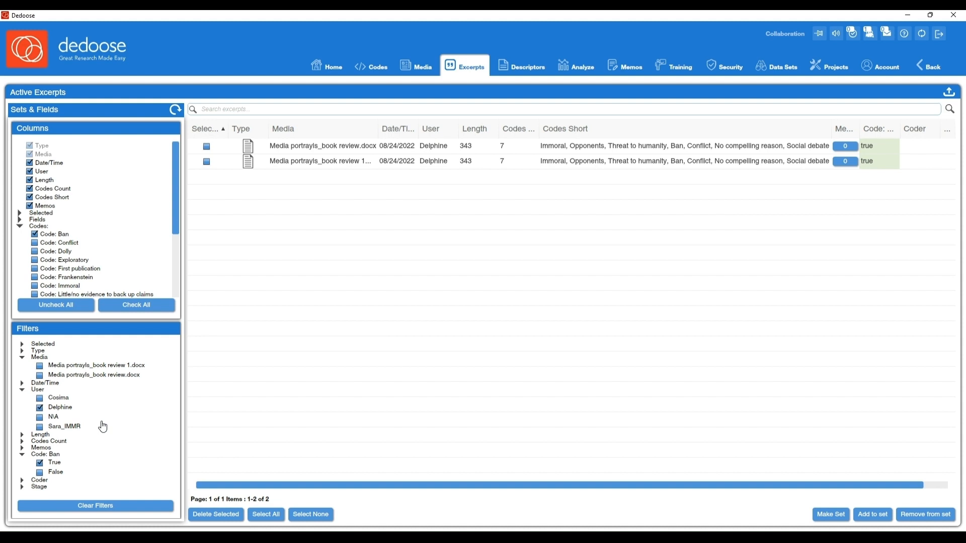
pyautogui.moveTo(320, 161)
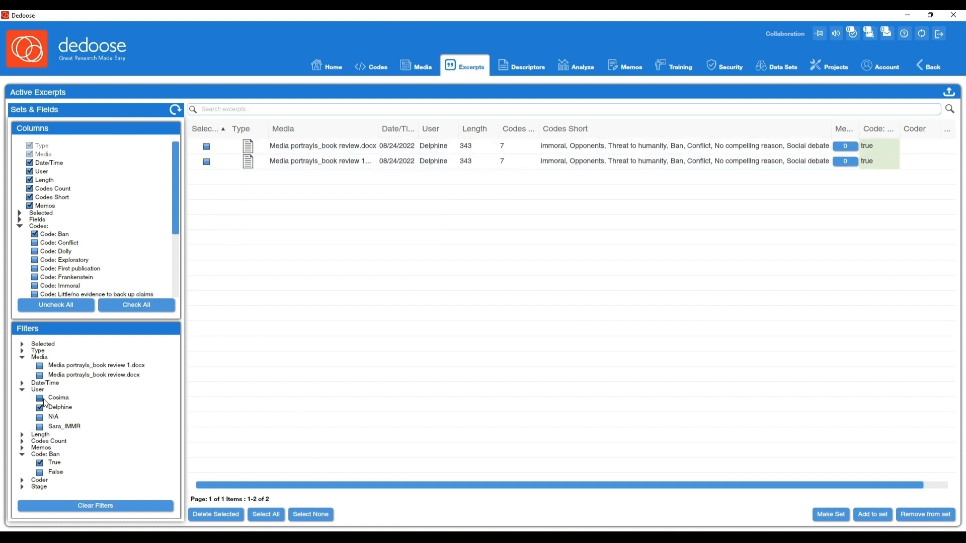
pyautogui.click(39, 398)
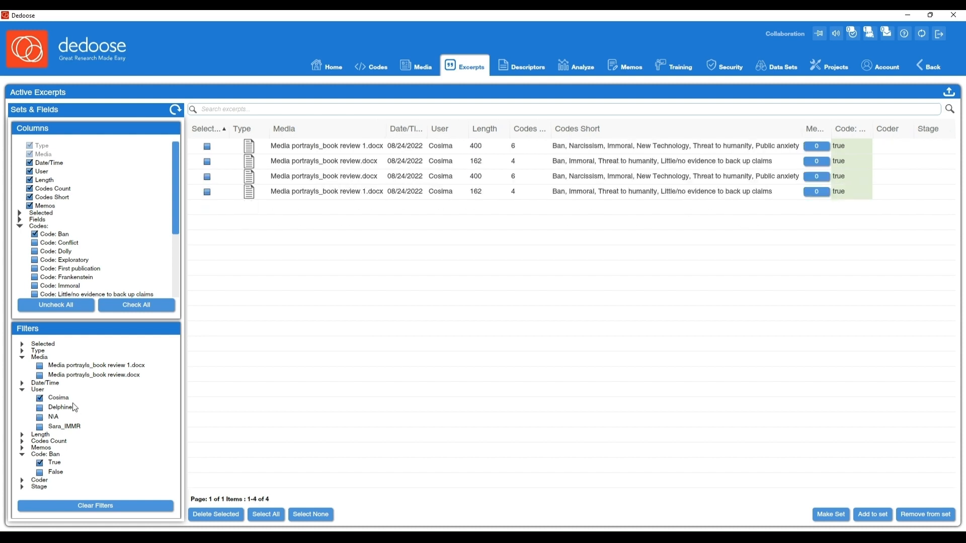
pyautogui.moveTo(129, 482)
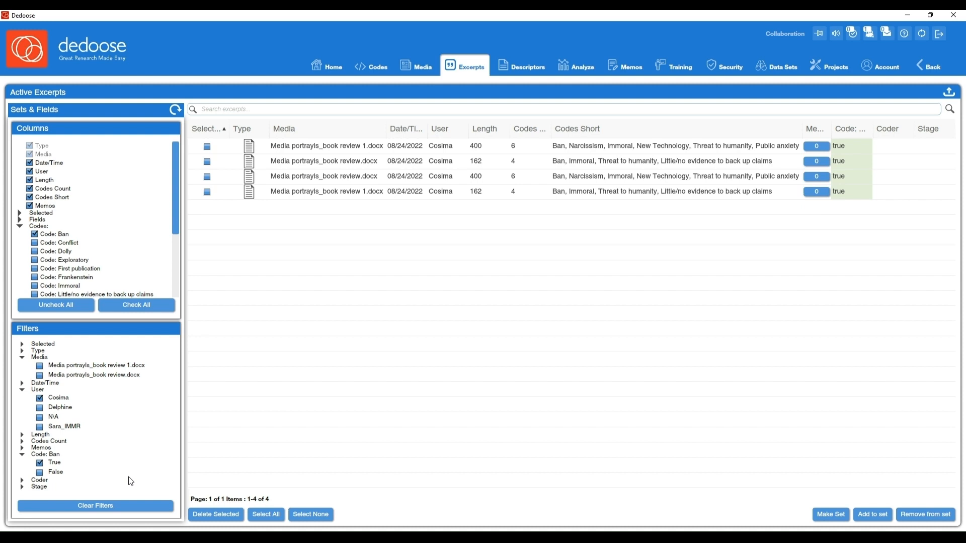
pyautogui.click(20, 227)
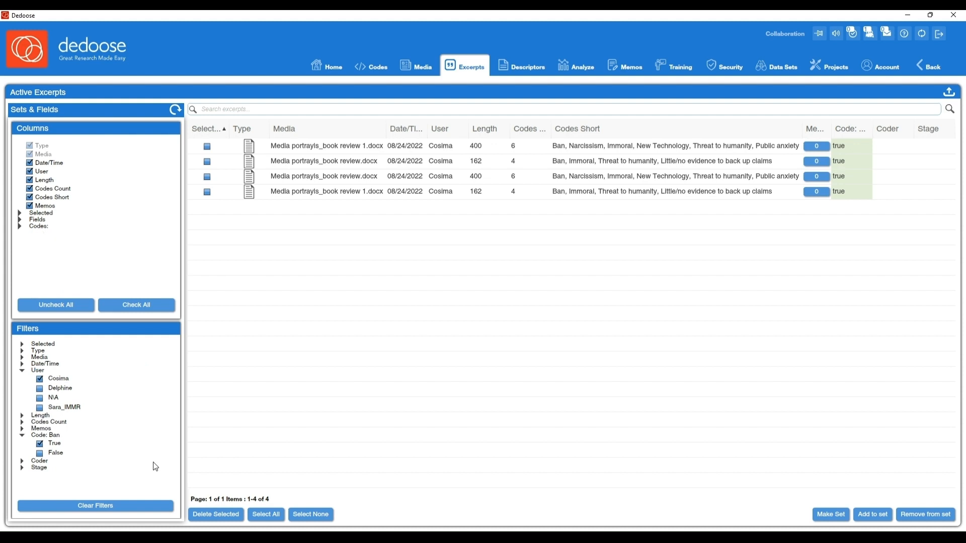